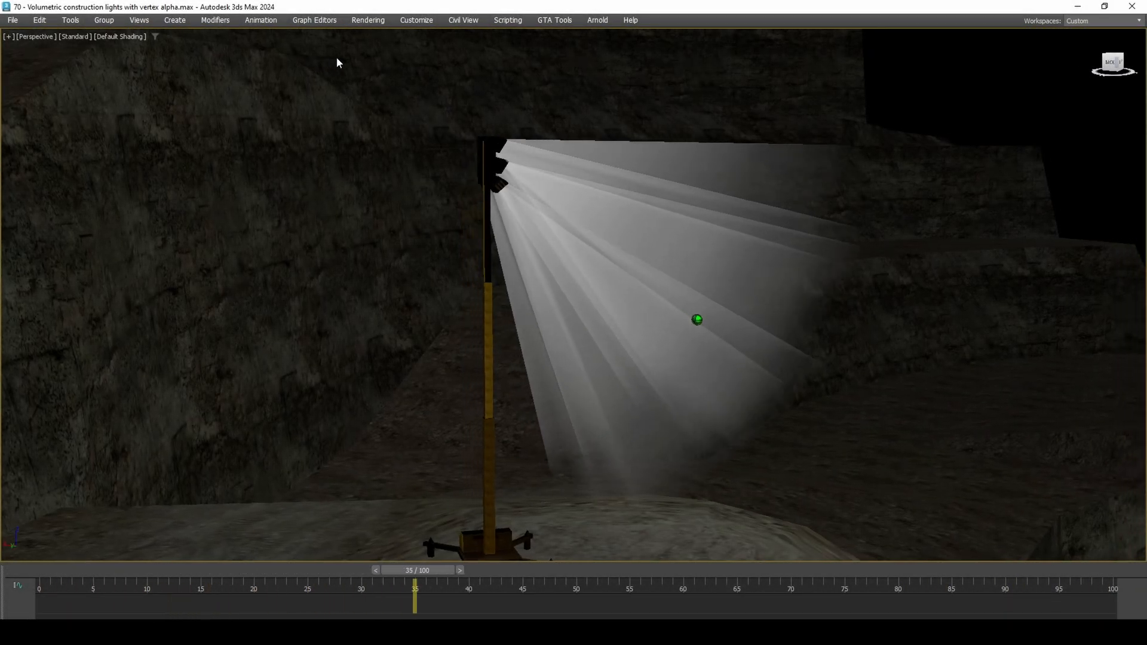
Apply the Max.Legacy defaults with the DefaultUI scheme via the Custom Defaults Switcher.
drag(415, 600, 1066, 599)
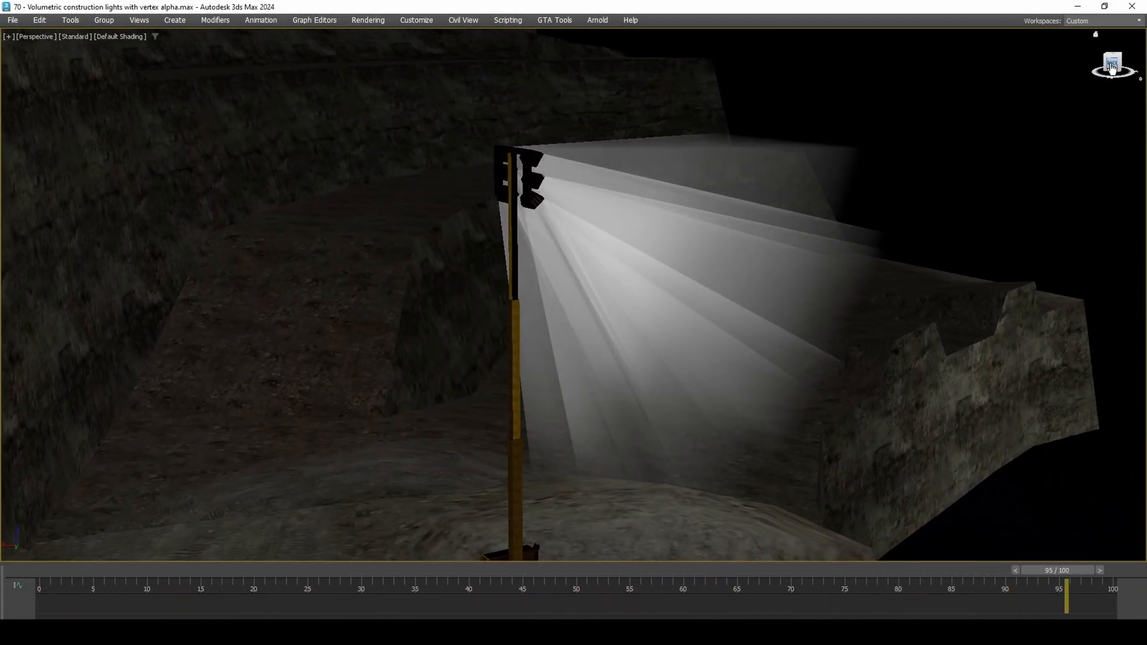
drag(1066, 599, 630, 599)
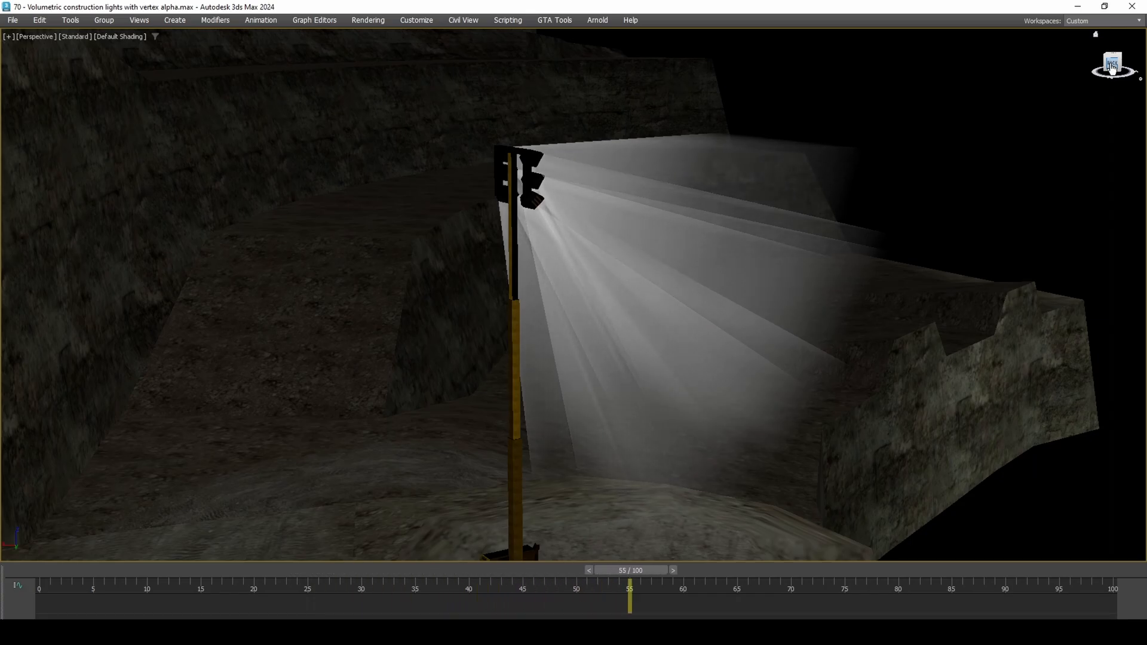
click(416, 20)
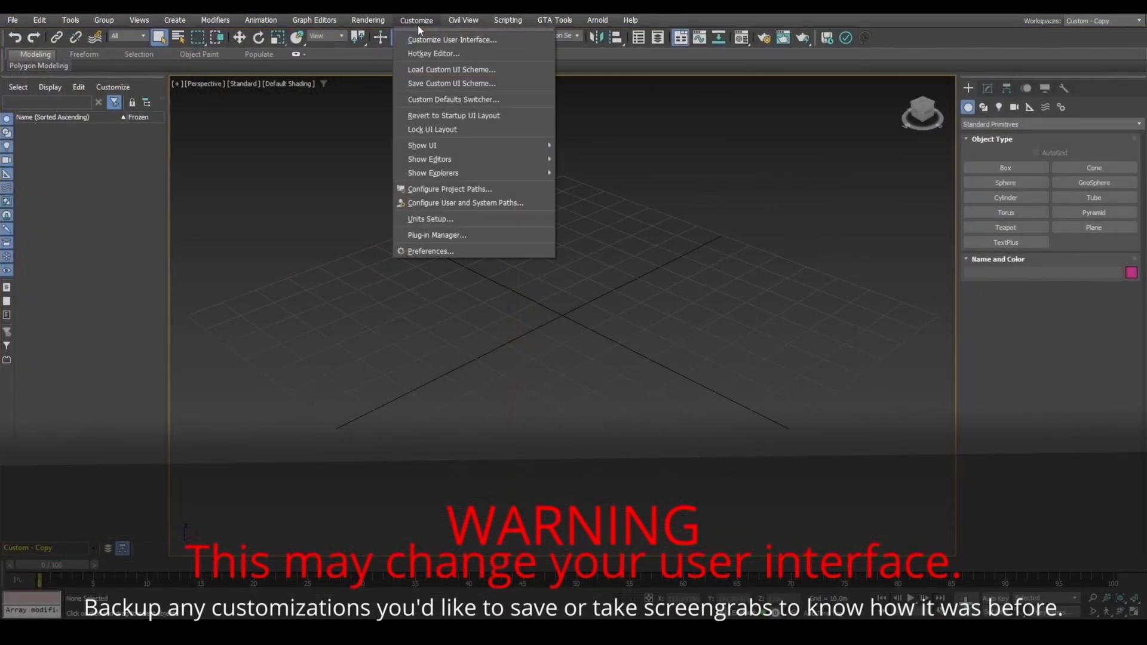
click(452, 99)
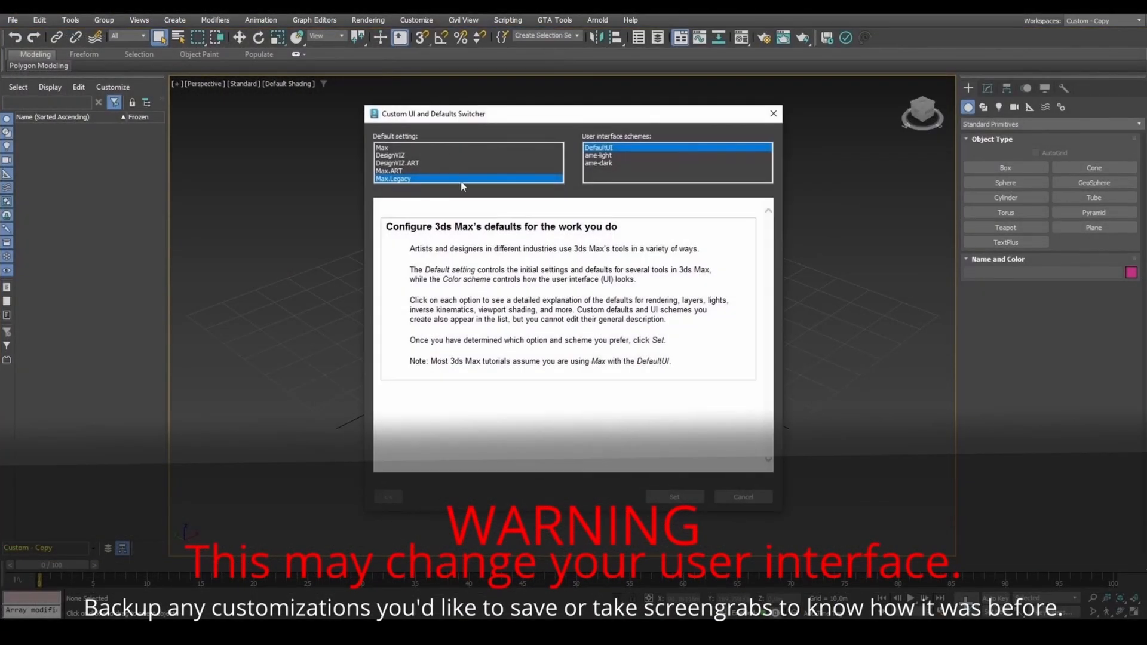
mouse_move(674, 497)
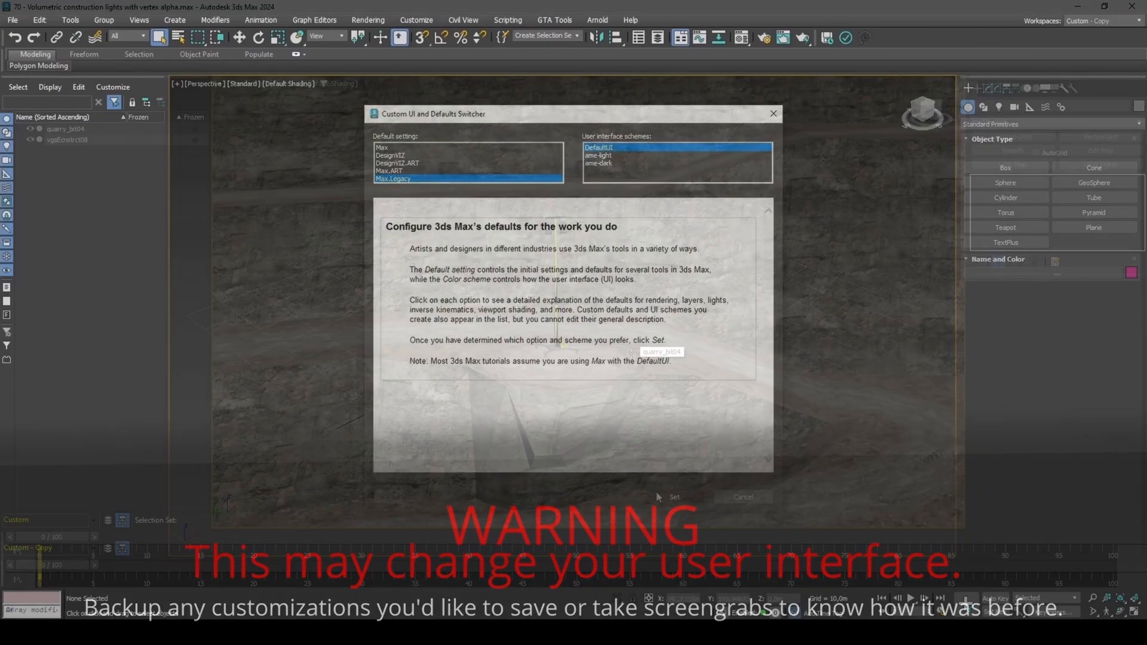
click(672, 497)
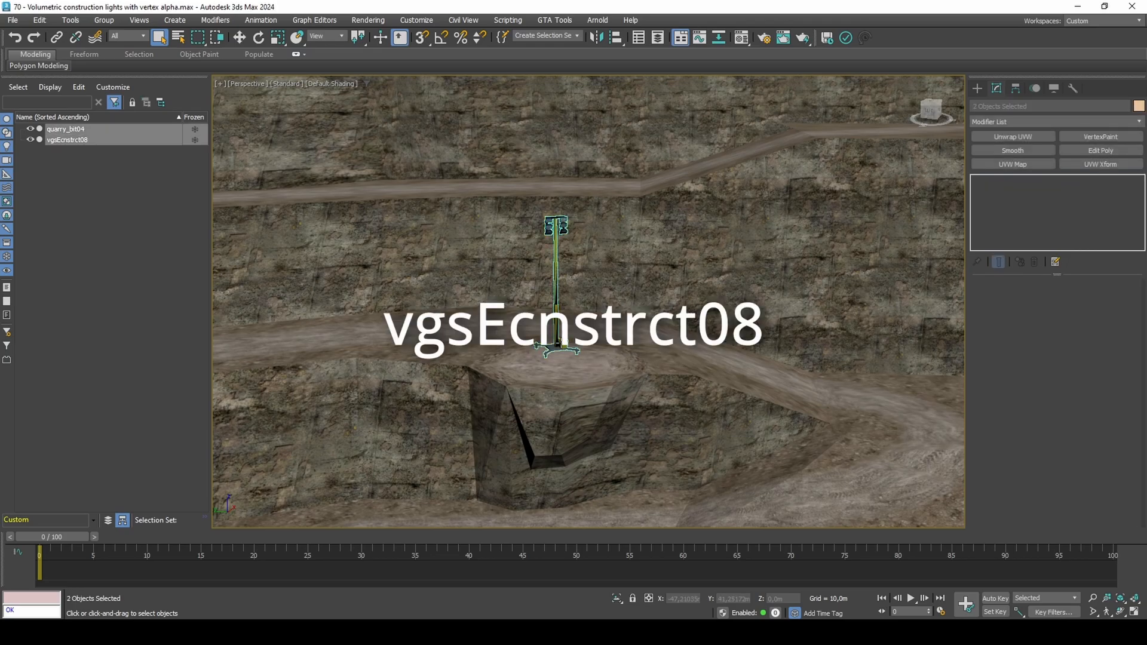
Add VertexPaint modifiers on the Vertex Illum channel to both objects, plus another on quarry_bit04.
click(1099, 136)
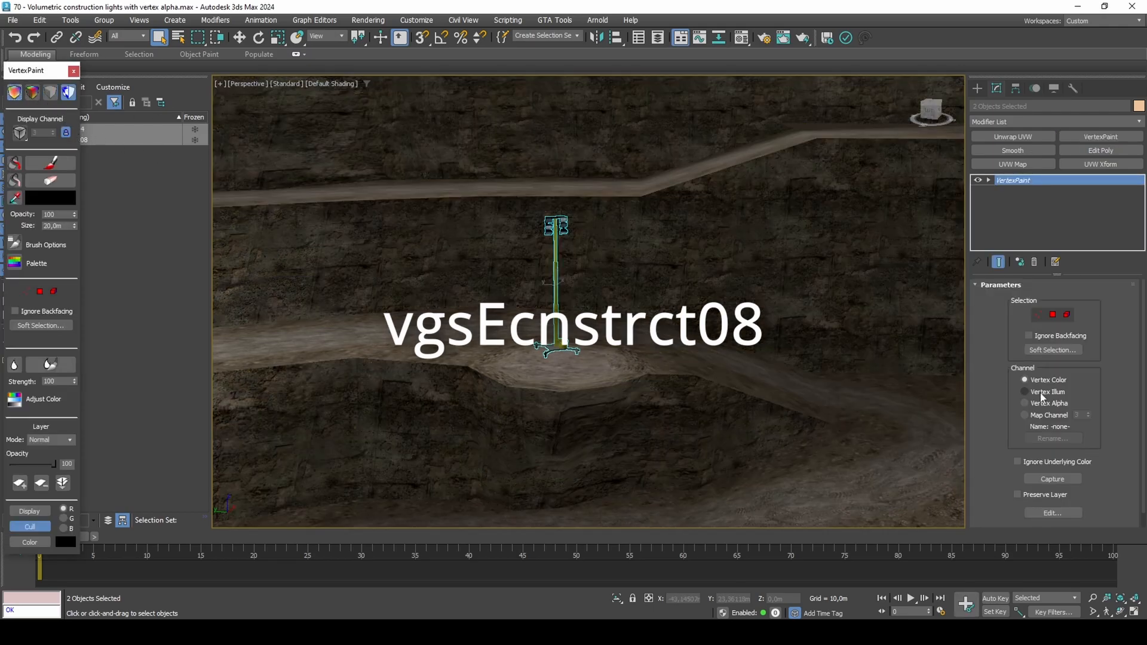
click(1024, 392)
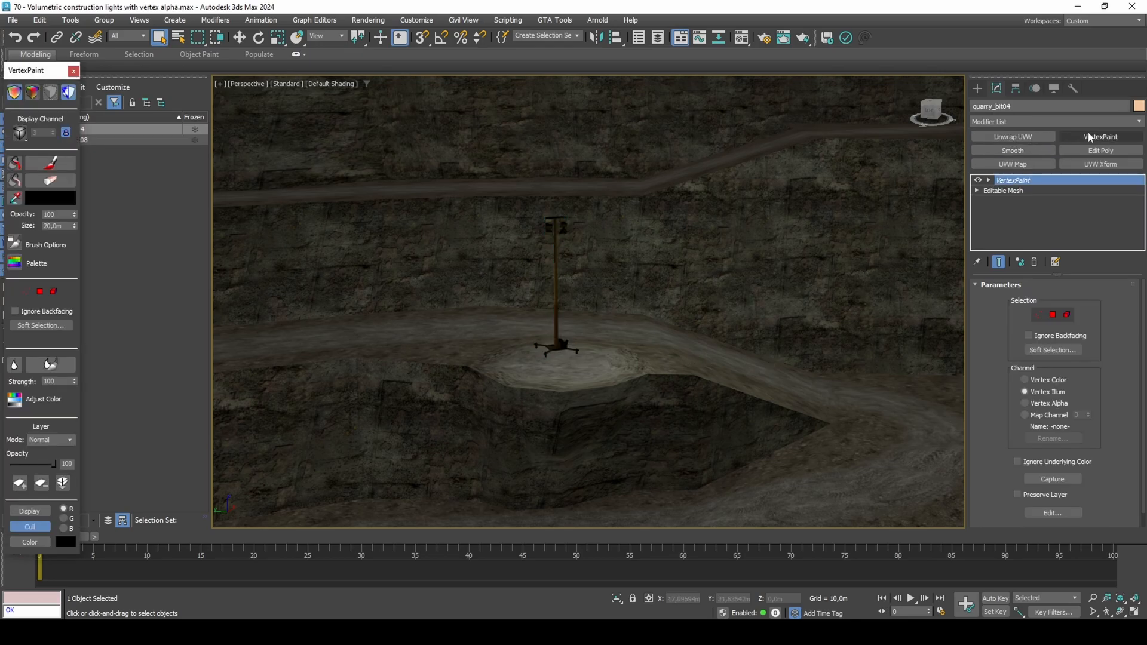
click(1100, 136)
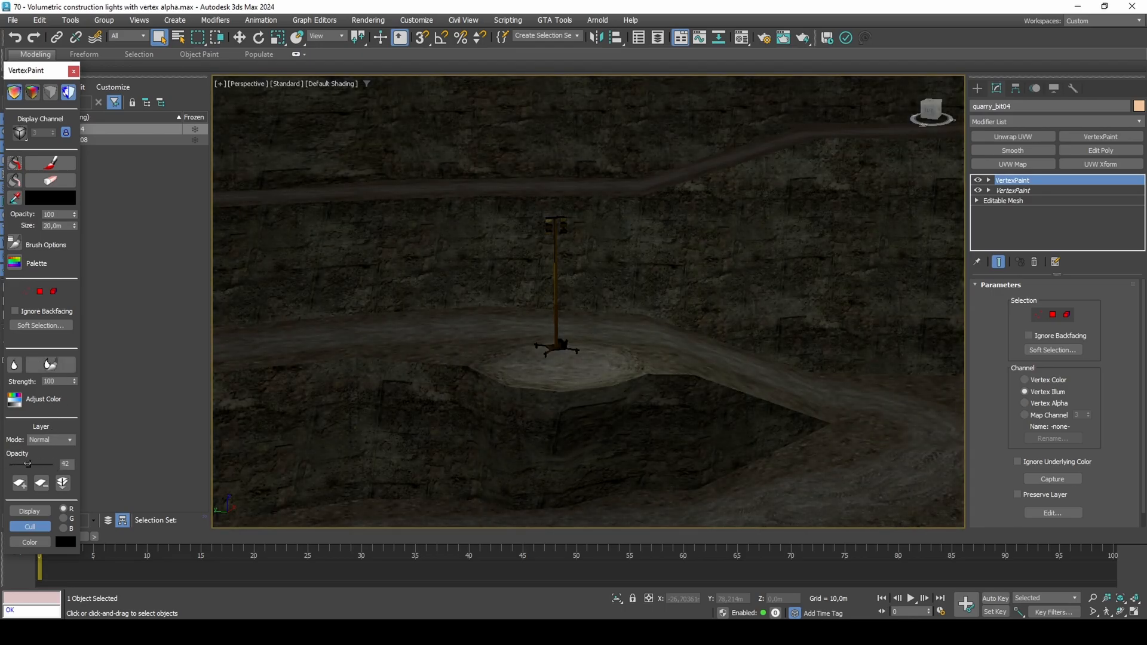
drag(21, 465, 37, 465)
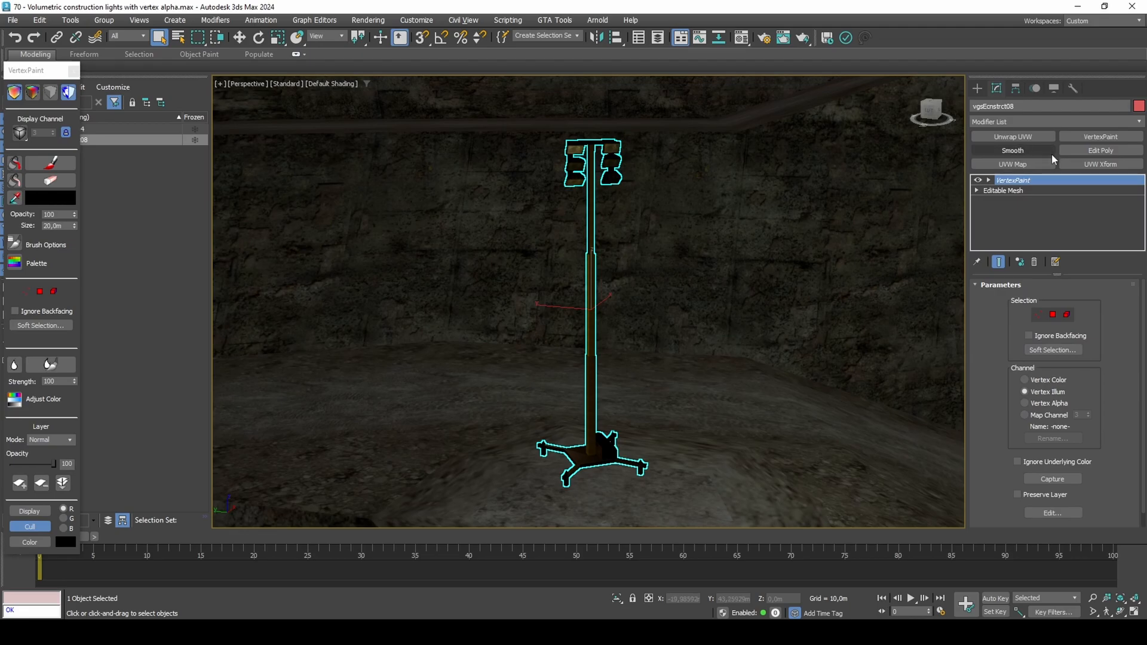
Add Edit Poly to the light, select the lamp front faces by angle and detach them.
click(1099, 150)
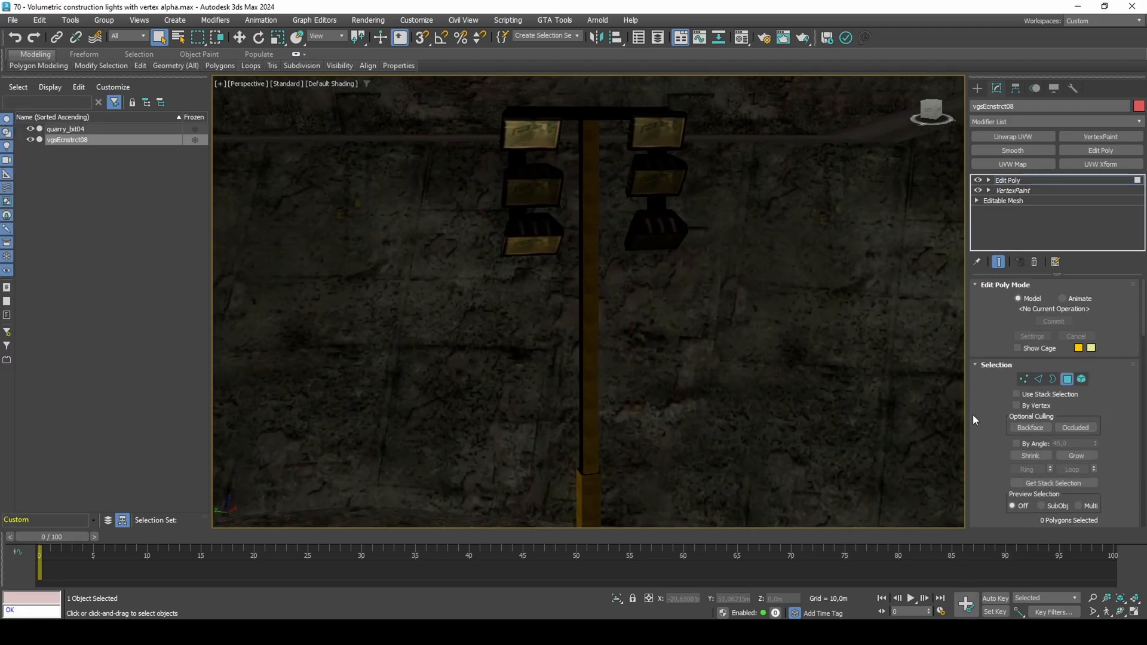
click(1016, 445)
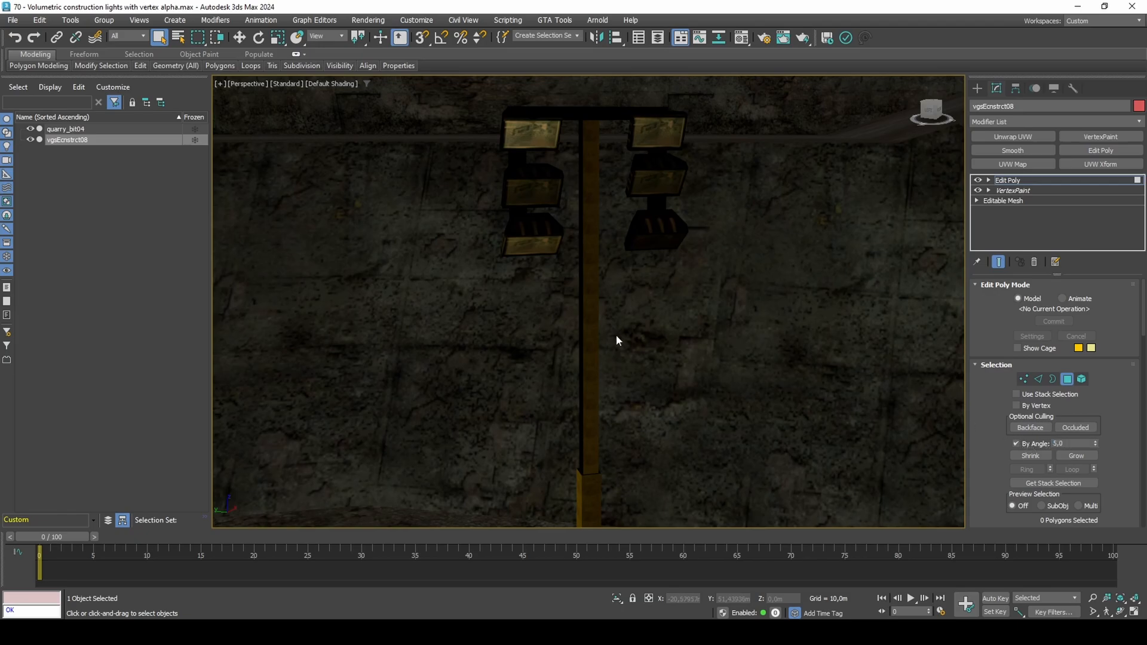
click(531, 190)
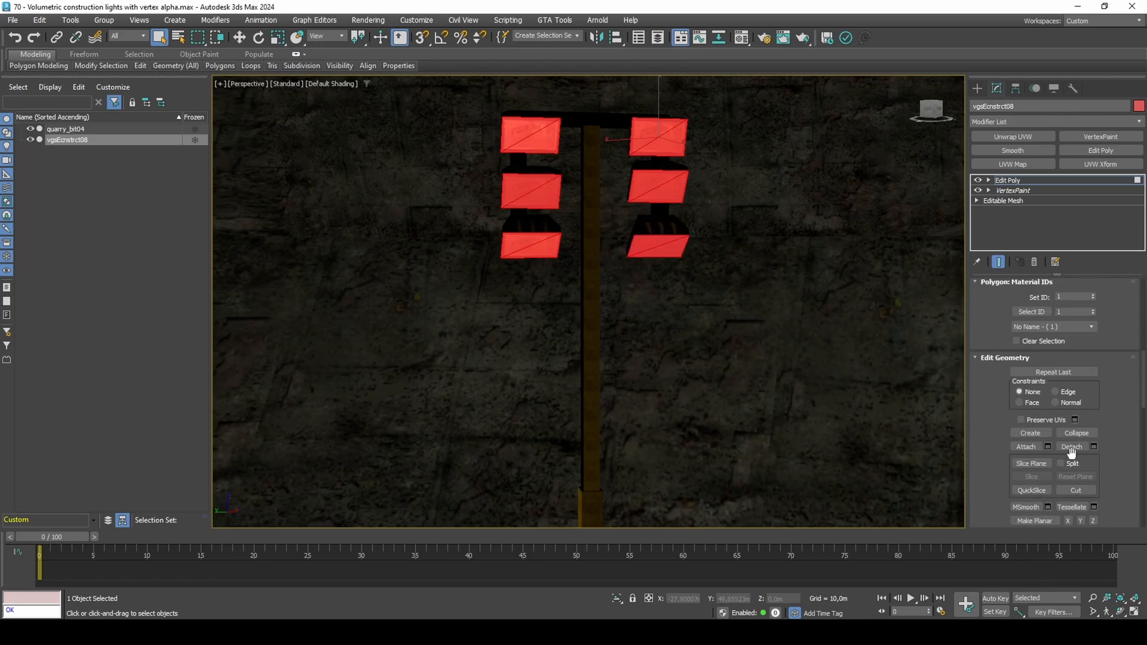
click(1071, 445)
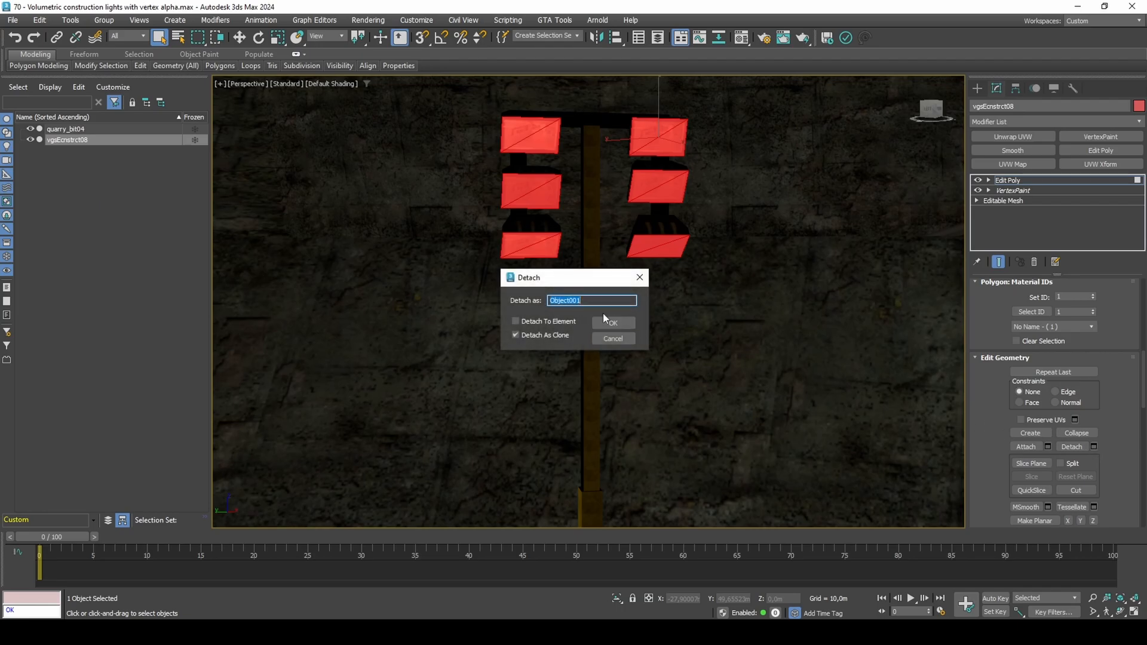
Detach the faces as clone Object001 and bevel them outward with height 9m and outline 3m.
click(611, 323)
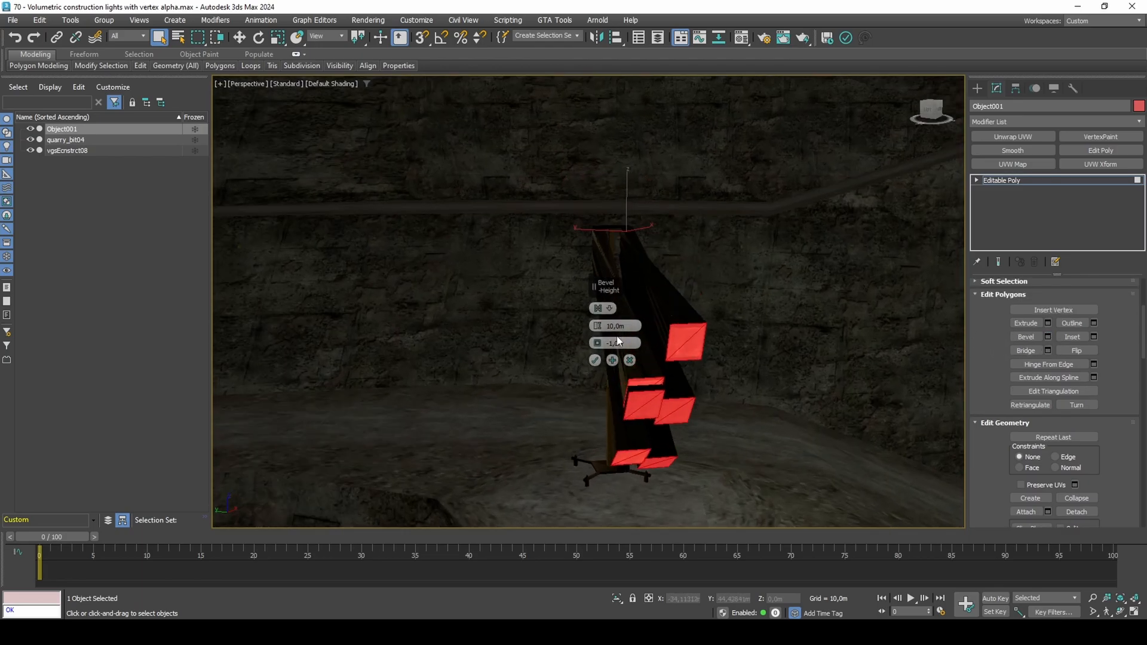
drag(614, 343, 614, 337)
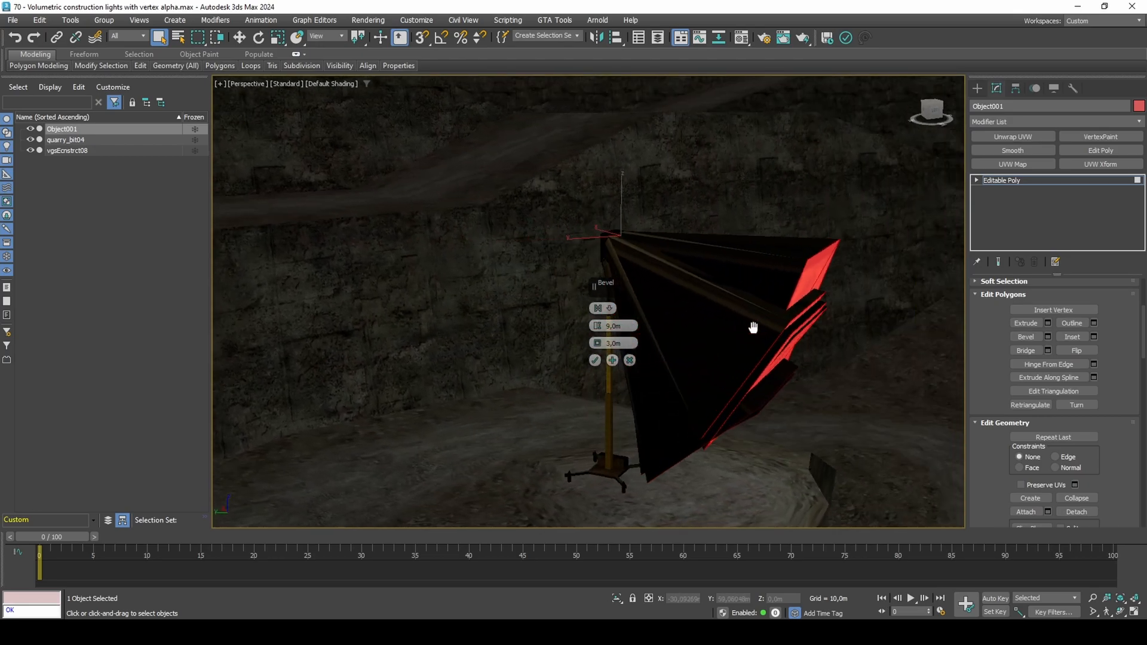
click(596, 360)
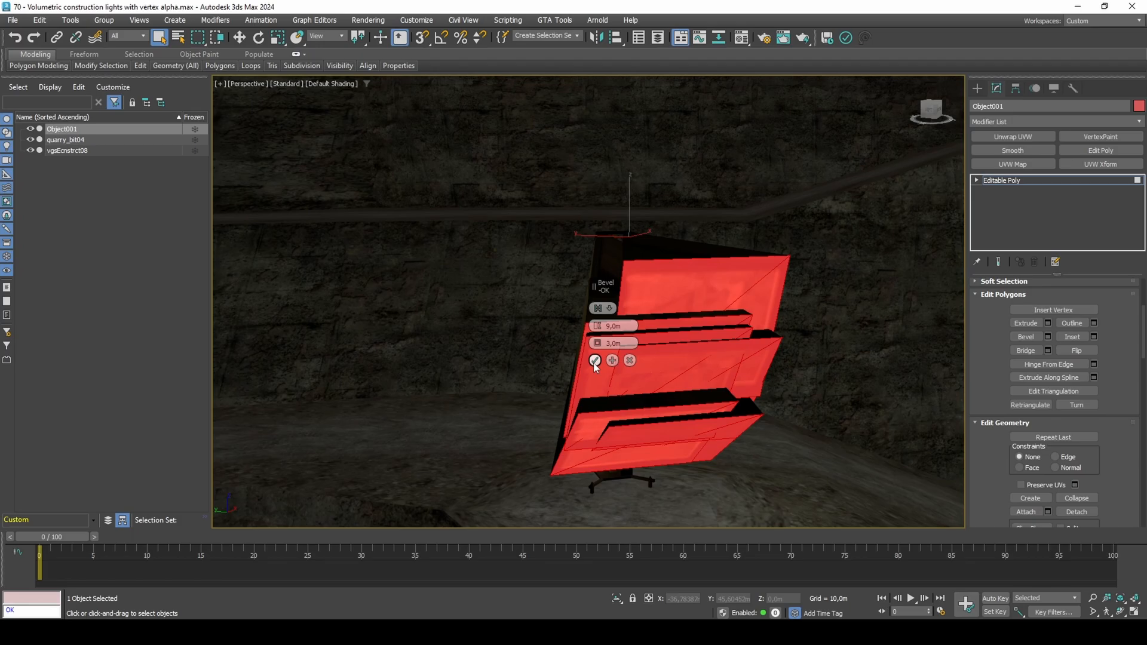
click(594, 360)
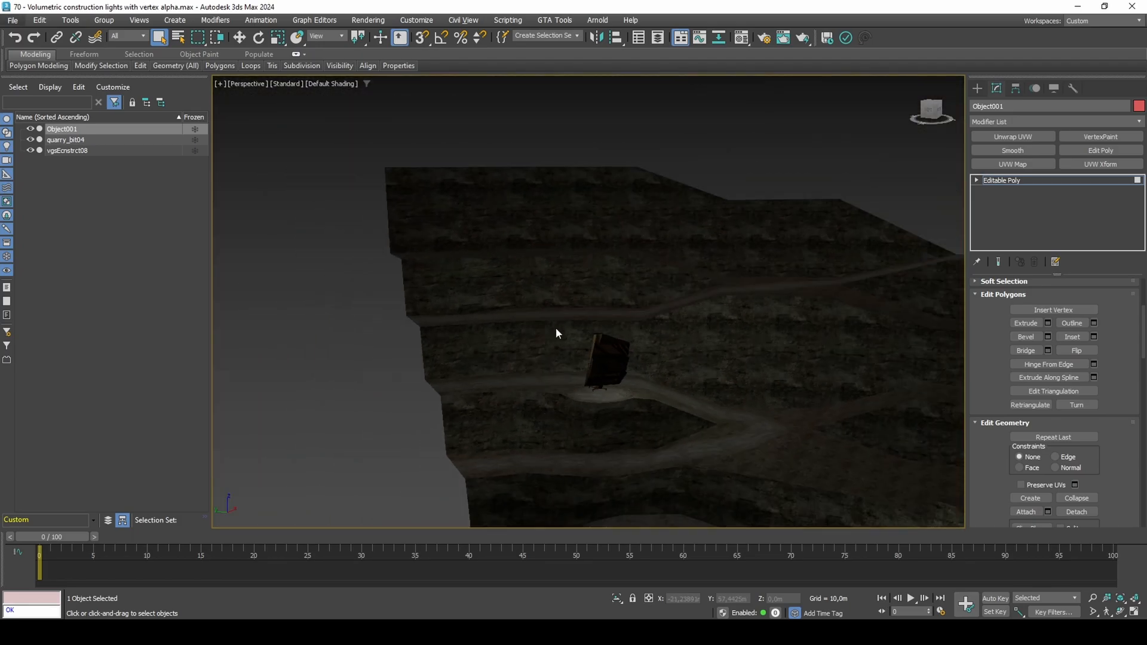
click(330, 84)
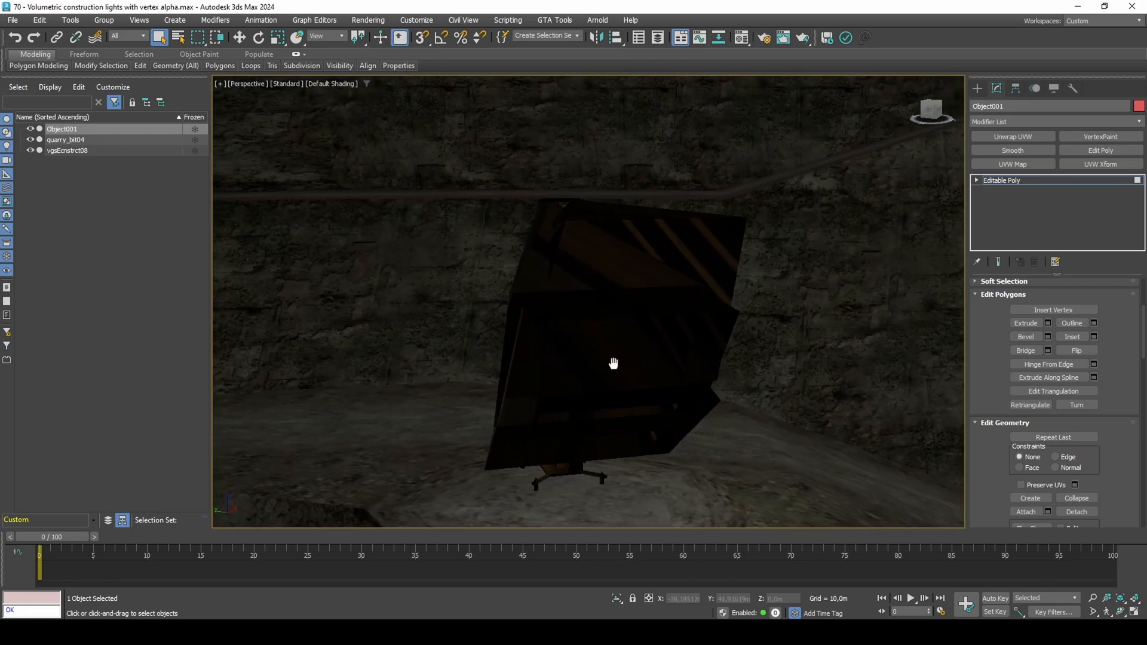
Assign the parent 01-Default Blinn material to Object001 in the Material Editor.
click(741, 37)
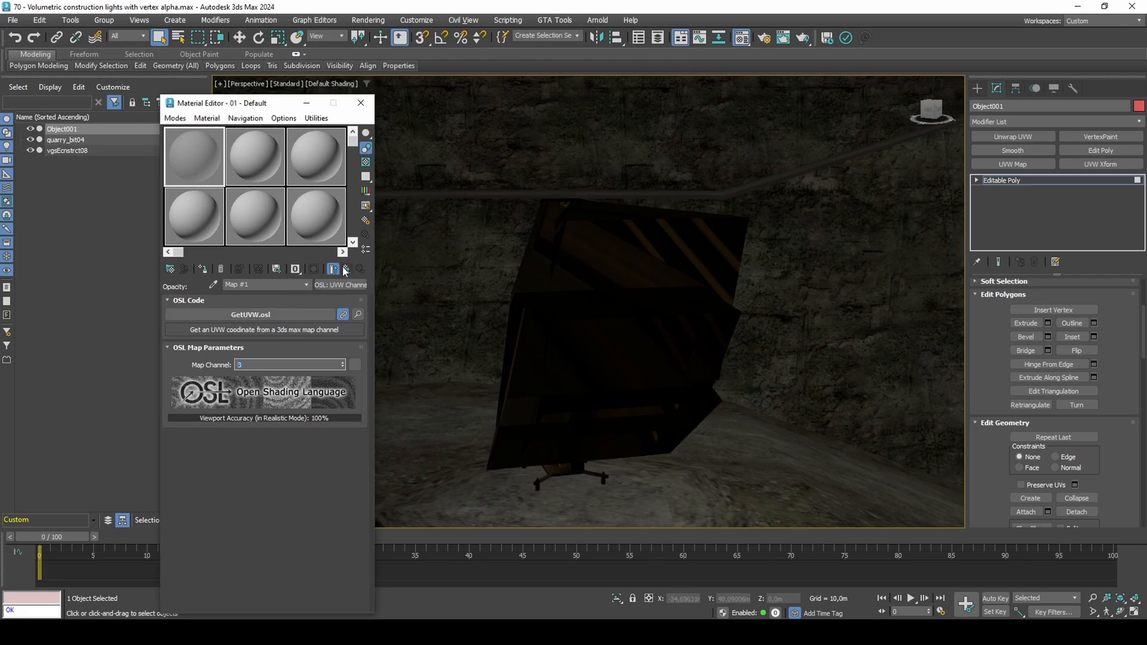
click(334, 269)
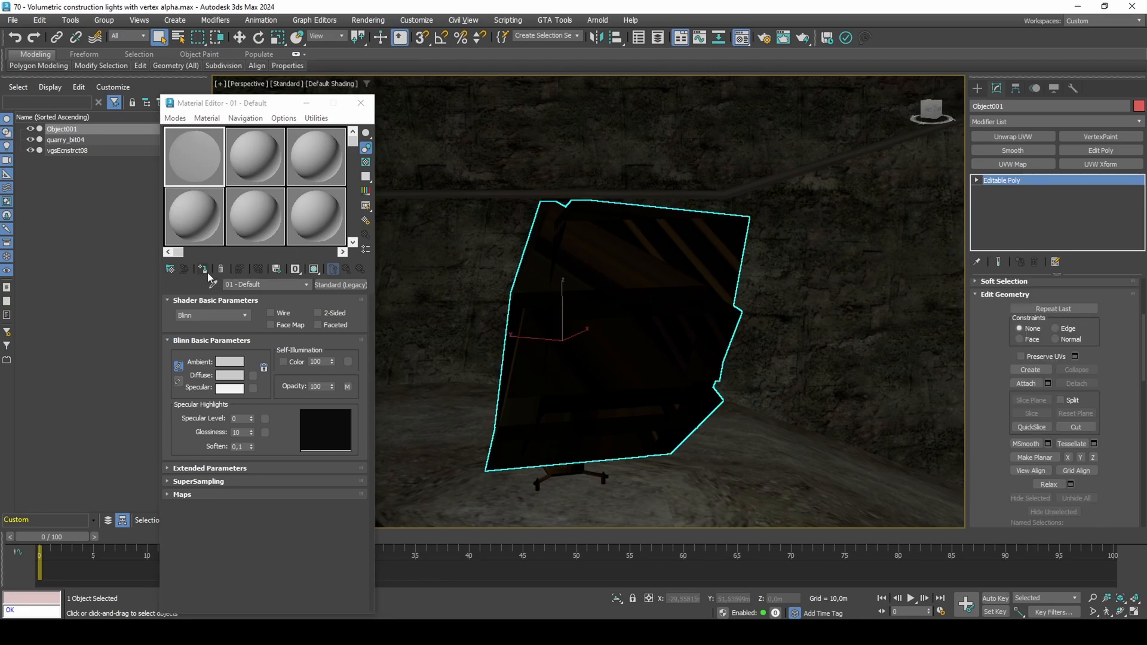
click(315, 269)
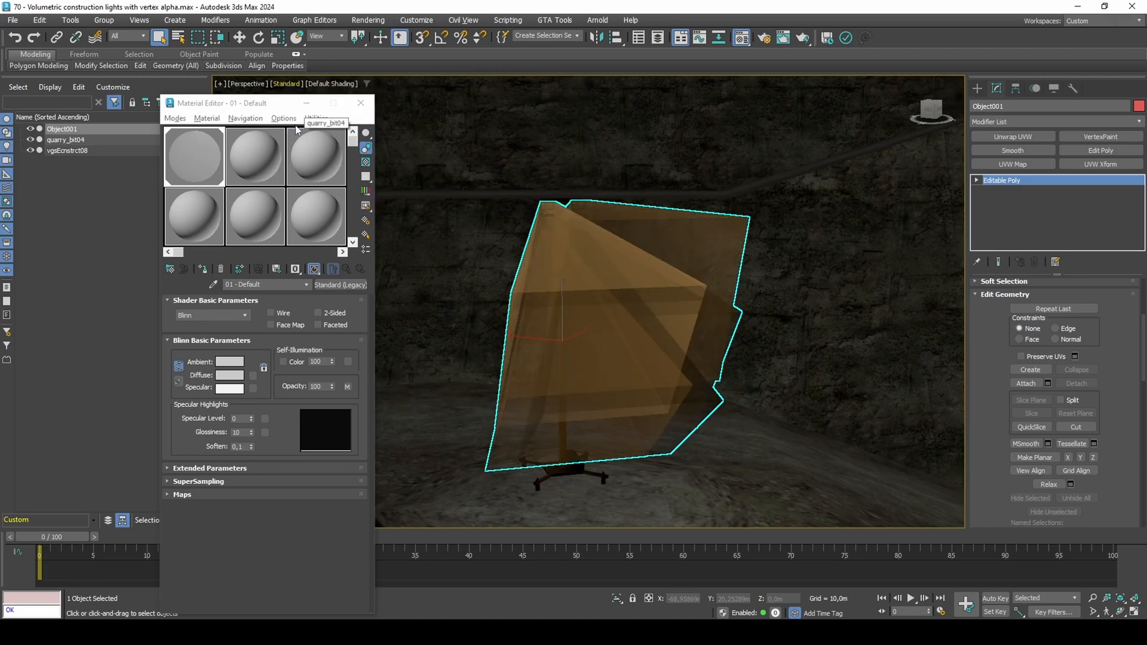
click(360, 102)
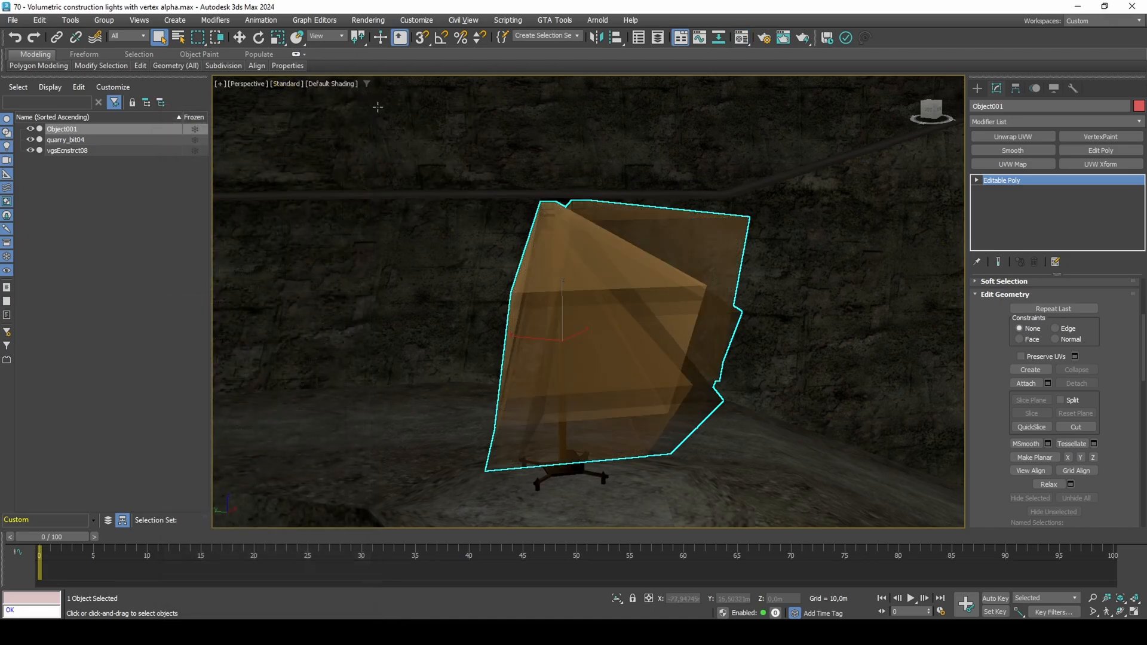
Add VertexPaint layers to Object001 on the Vertex Illum channel and paint with a pale cyan colour.
click(1099, 136)
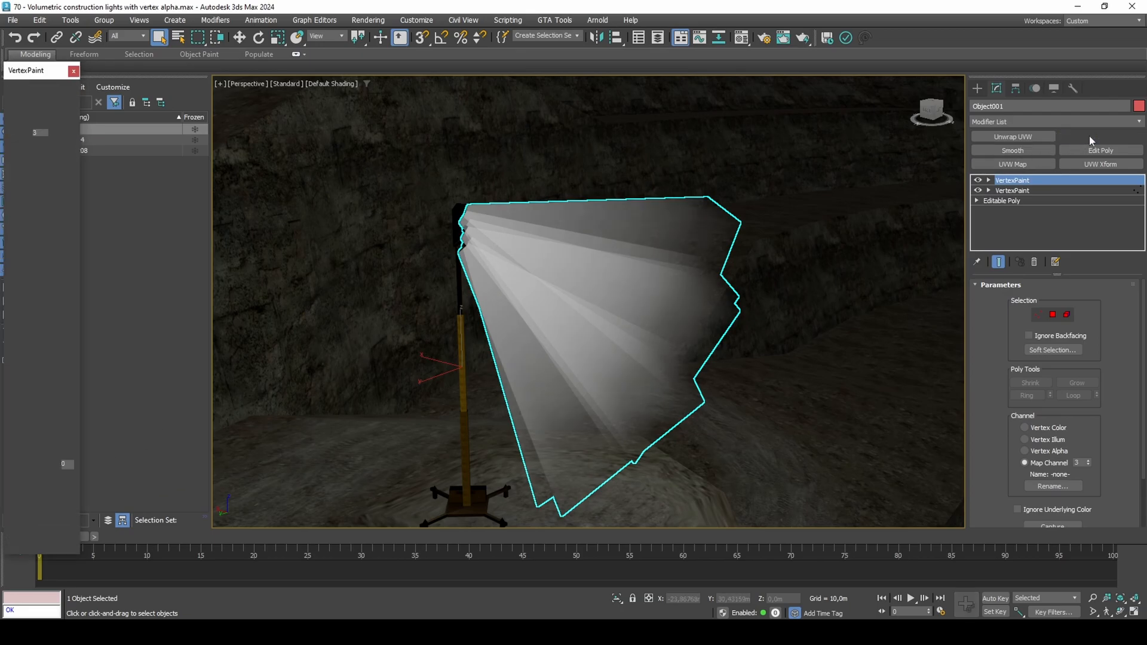
click(1100, 136)
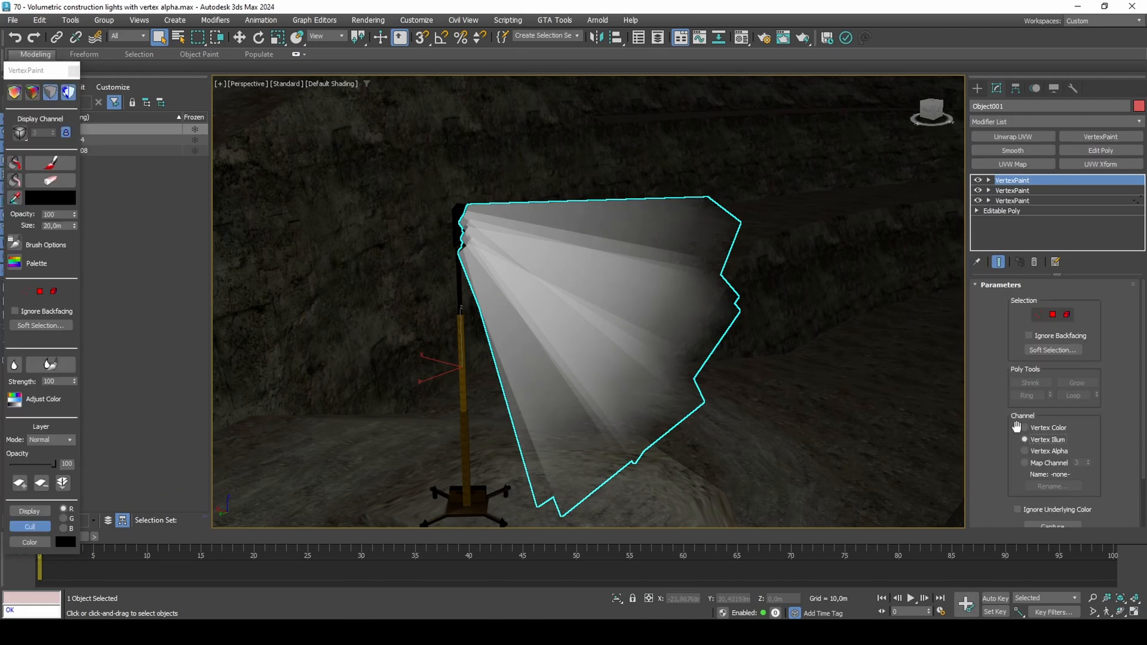
click(1025, 439)
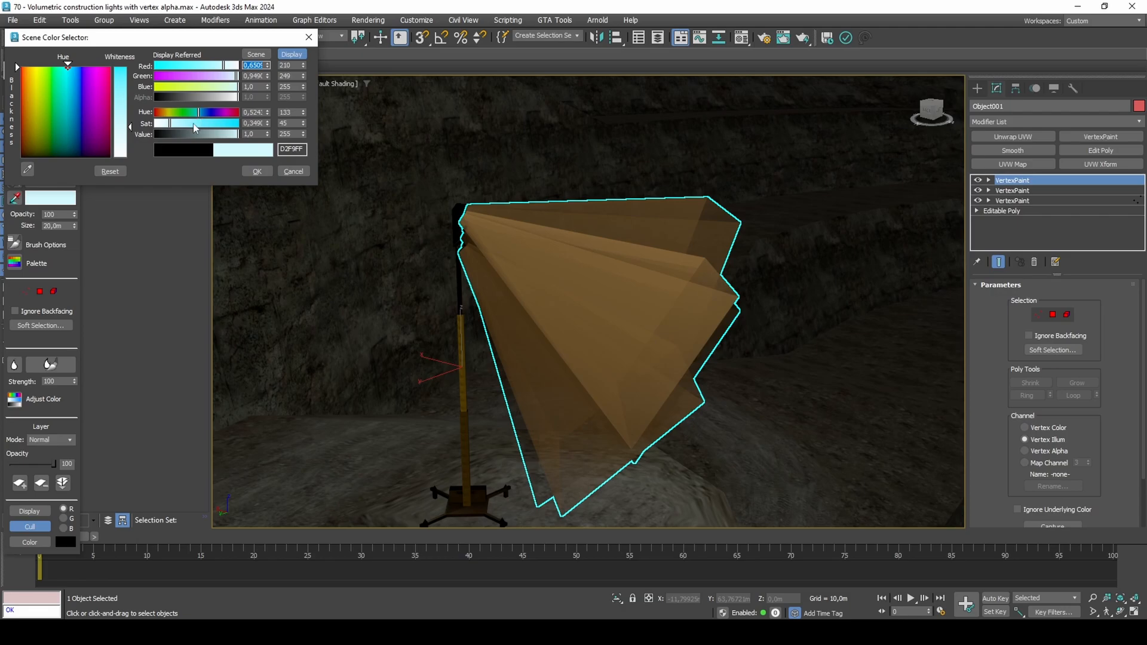
drag(194, 123, 207, 133)
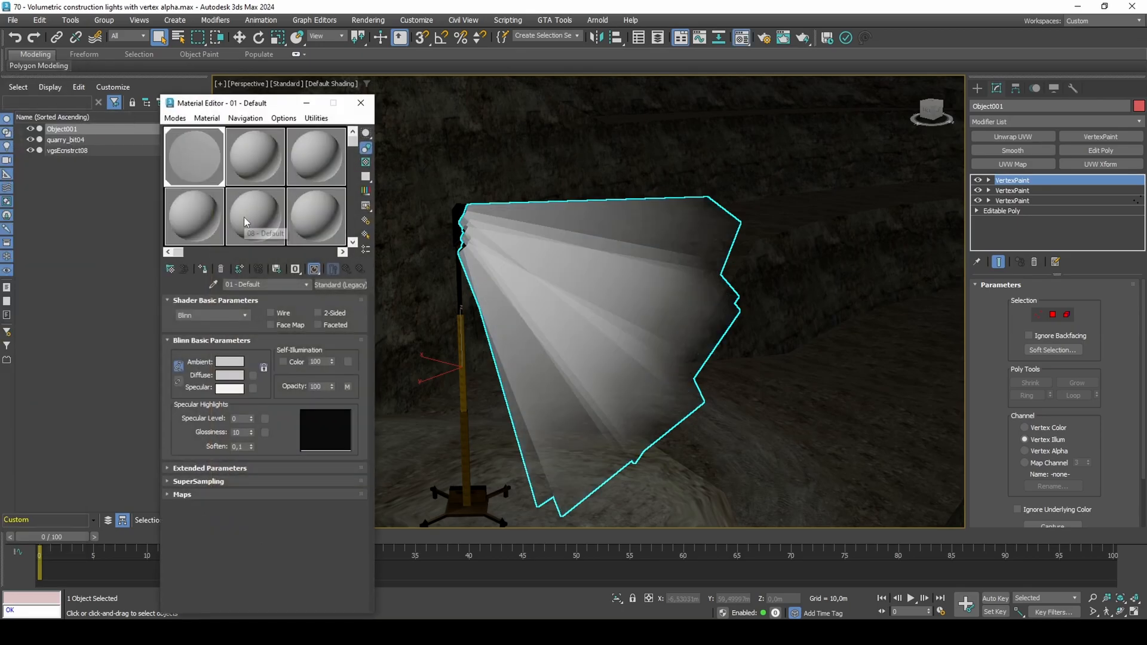
Set a Checker map as the diffuse colour and add UVW Map and UVW Xform modifiers to the beam.
click(253, 375)
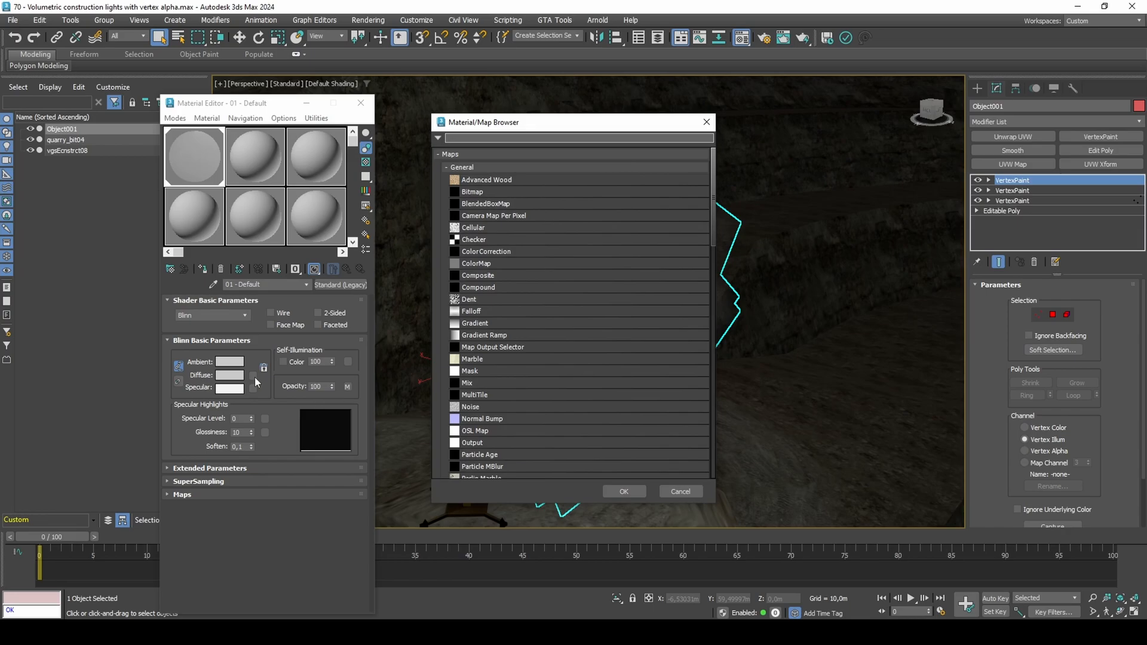
double_click(474, 239)
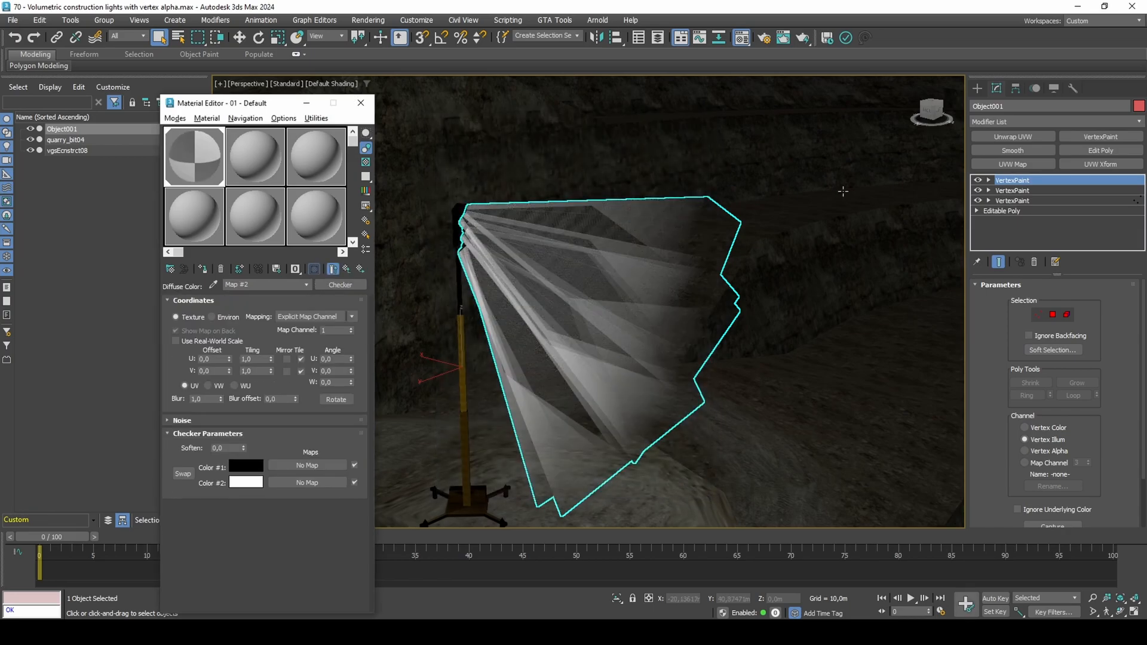
click(1012, 164)
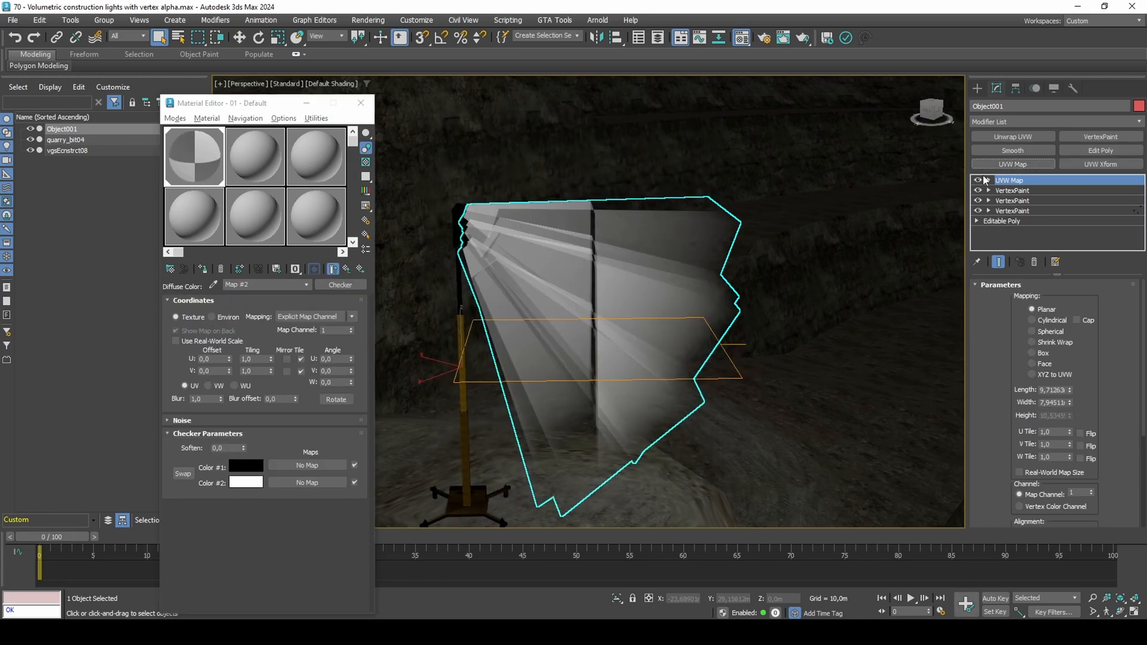
click(1033, 343)
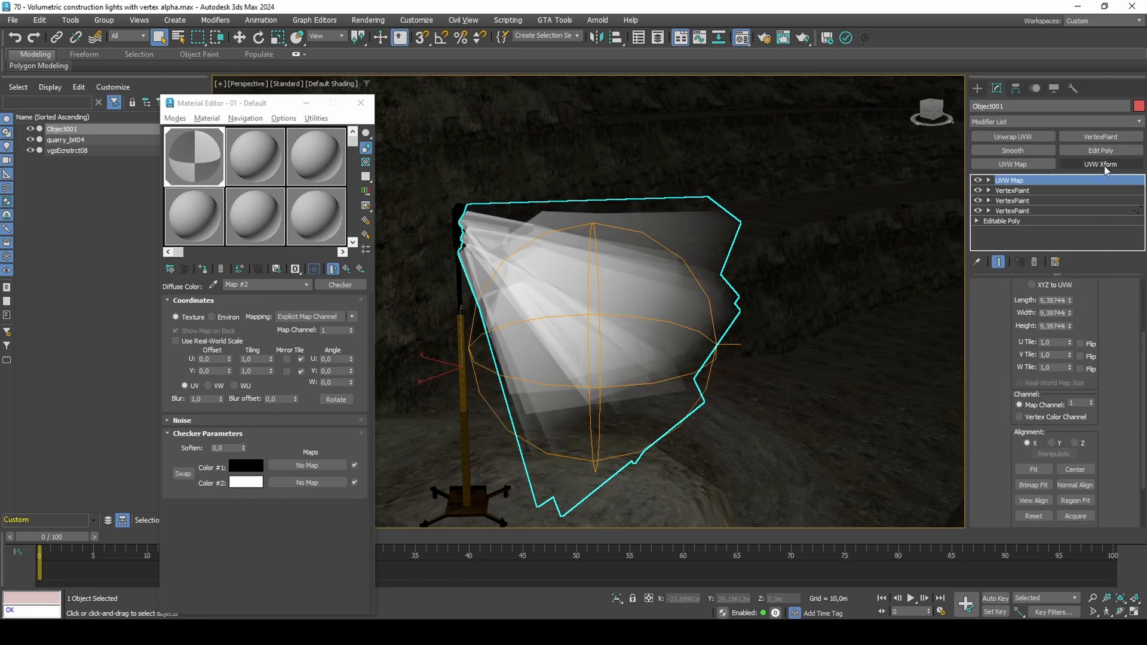
click(1100, 163)
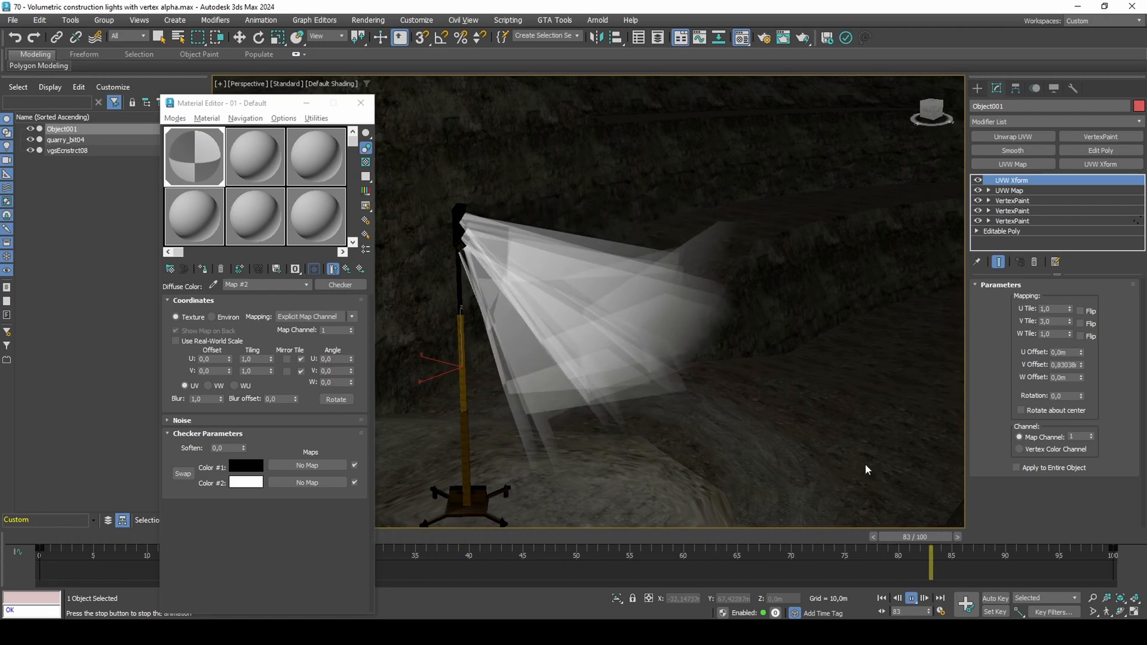
Set the checker's Color #1 to a dark grey and raise Soften to 0.5.
click(246, 467)
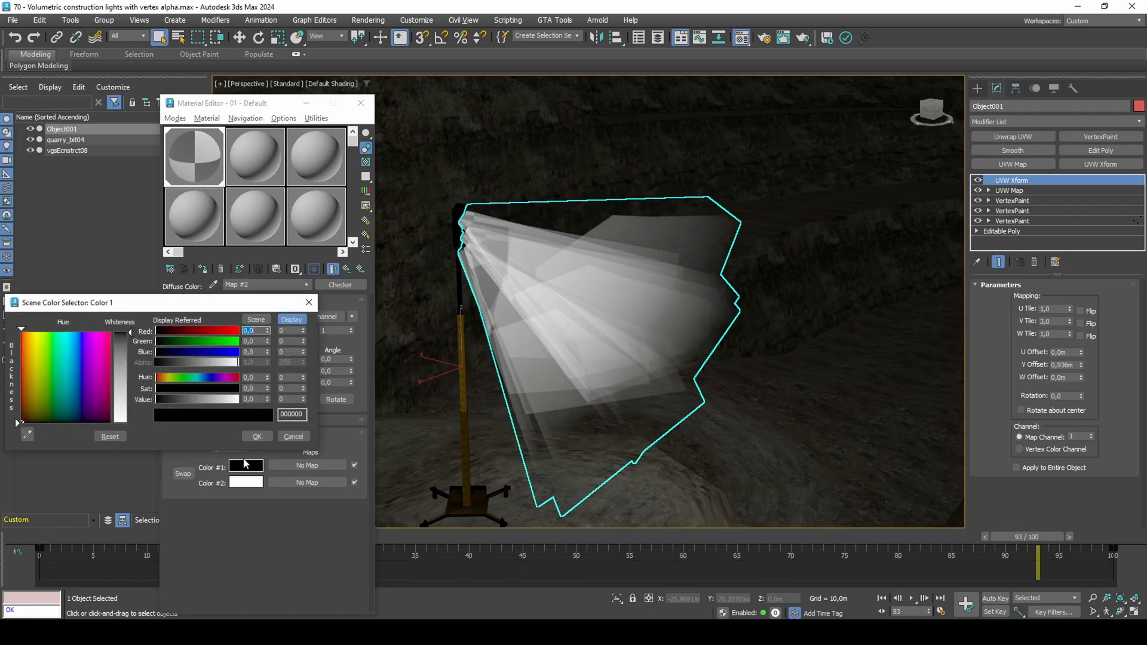
drag(164, 399, 184, 399)
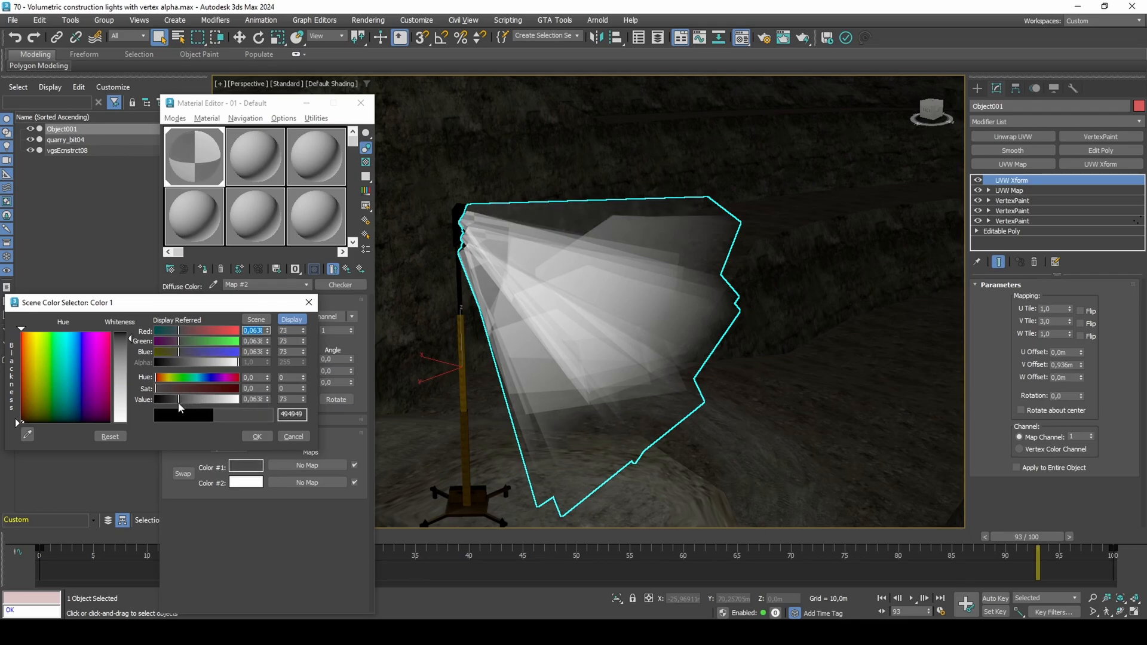
drag(178, 399, 170, 399)
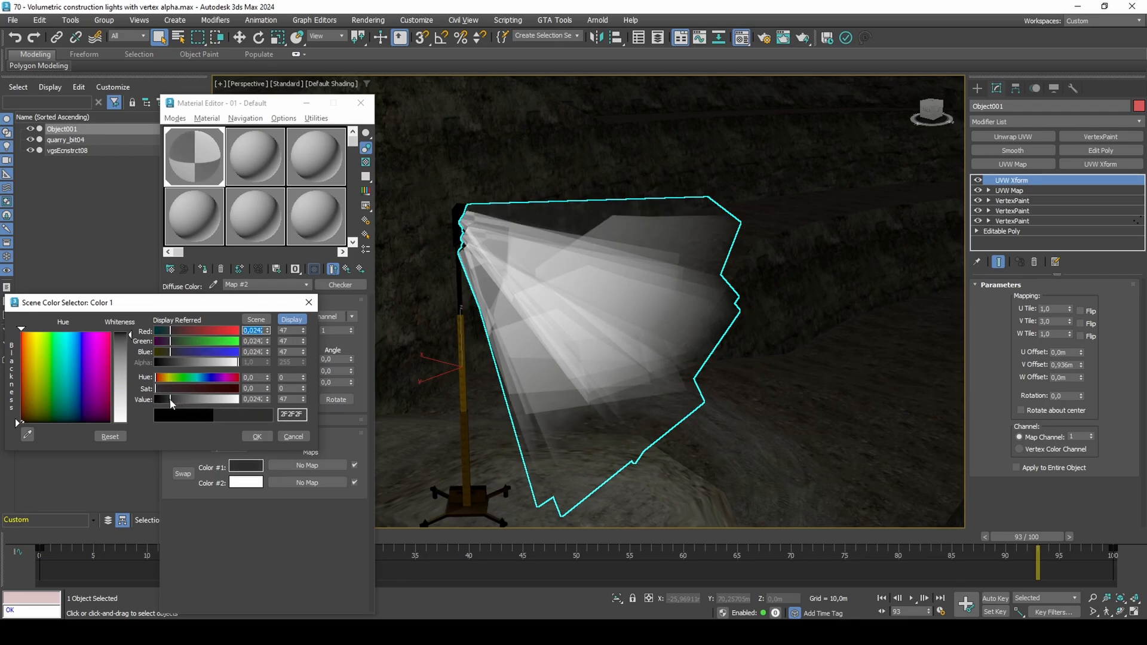
drag(172, 400, 183, 400)
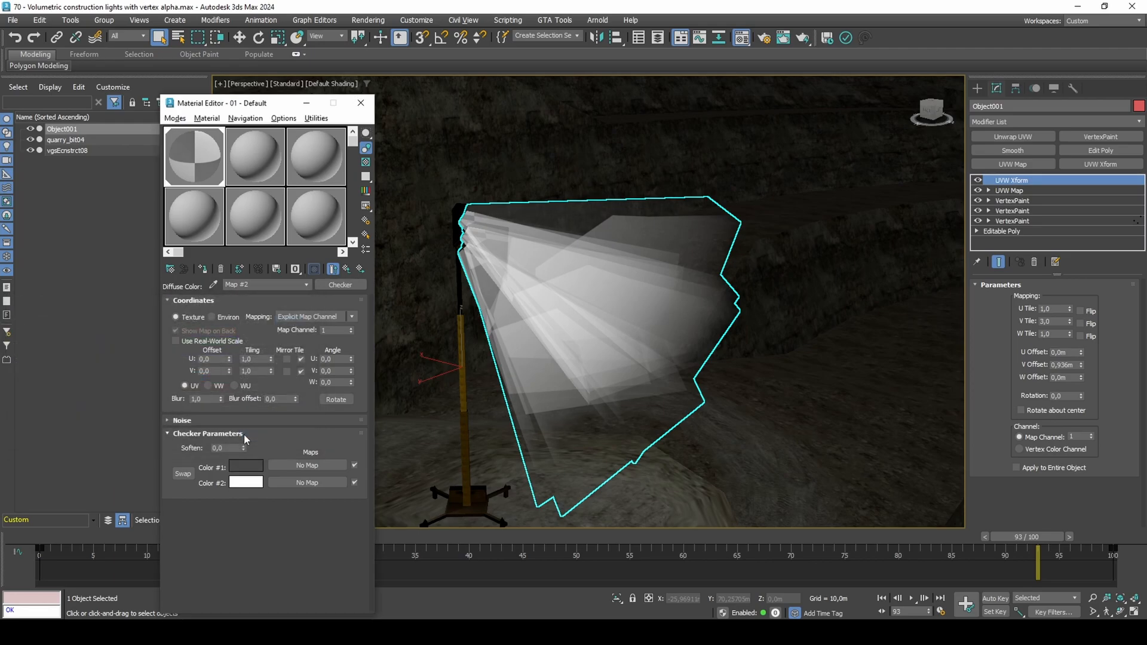
text(0.5)
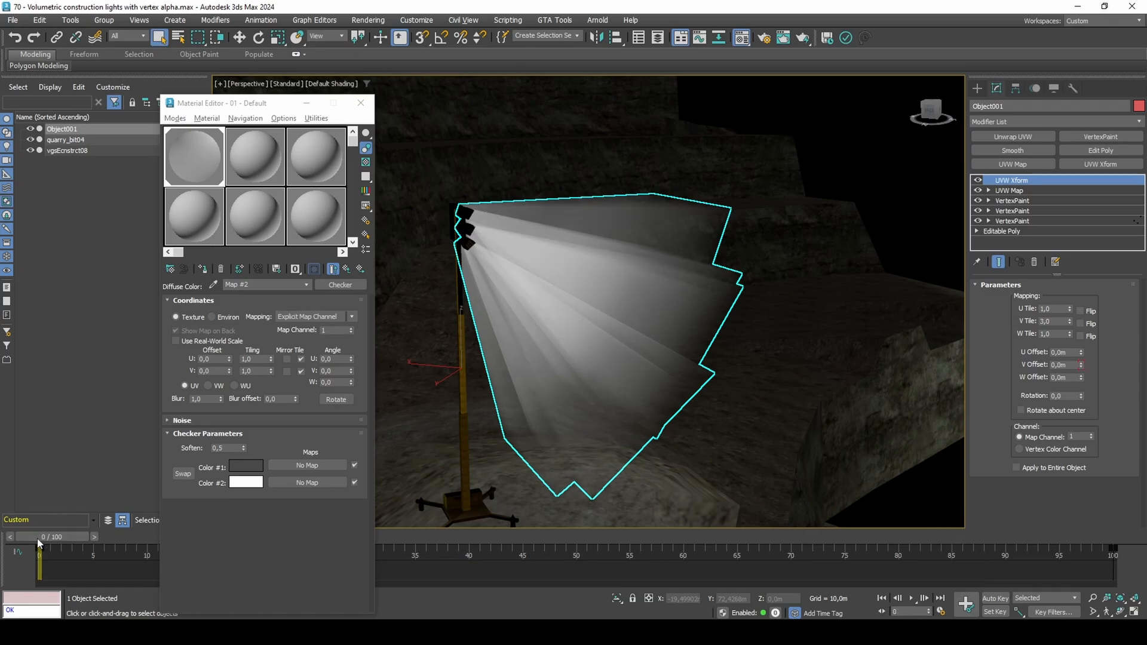
Render a preview of the checker map and copy it into another sample slot.
right_click(193, 156)
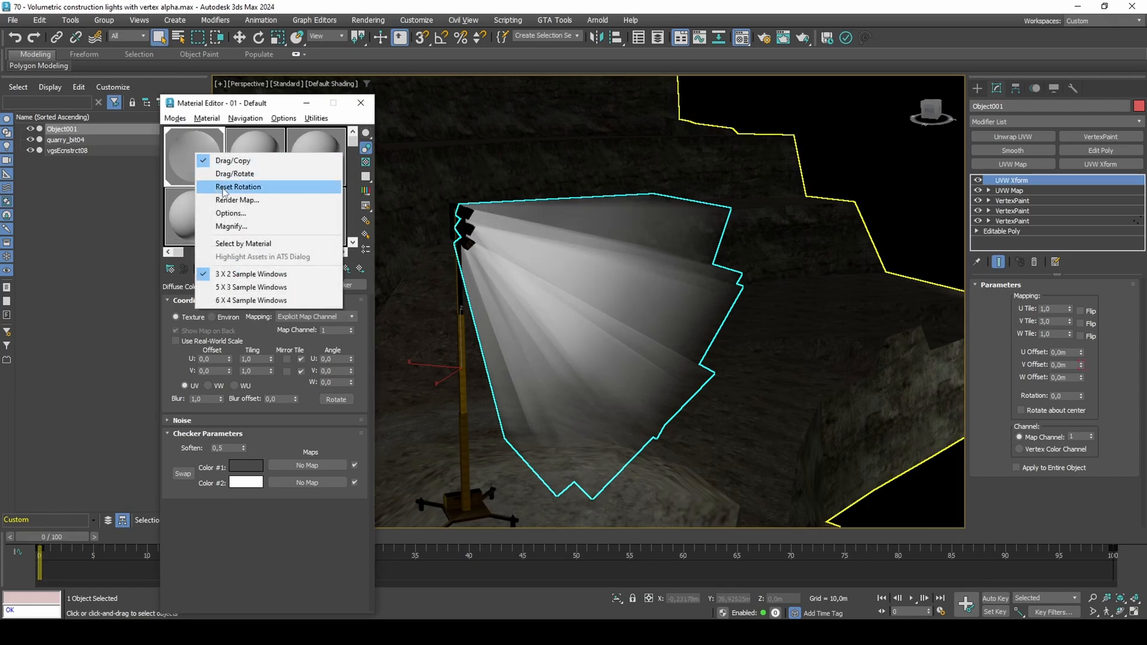
click(236, 199)
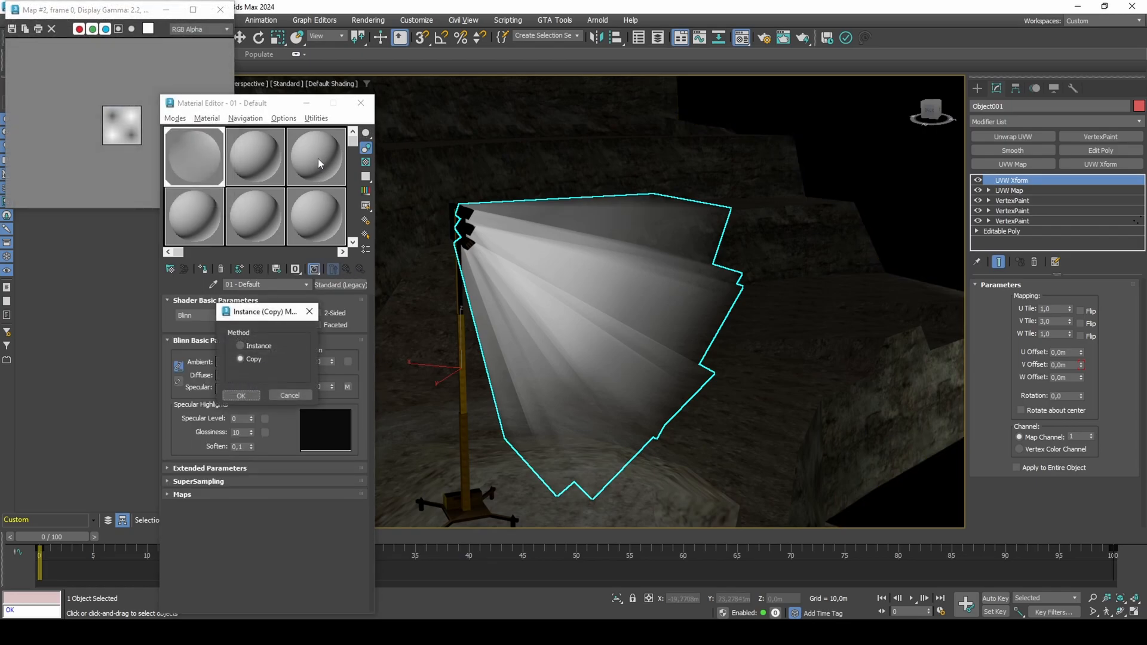
click(240, 396)
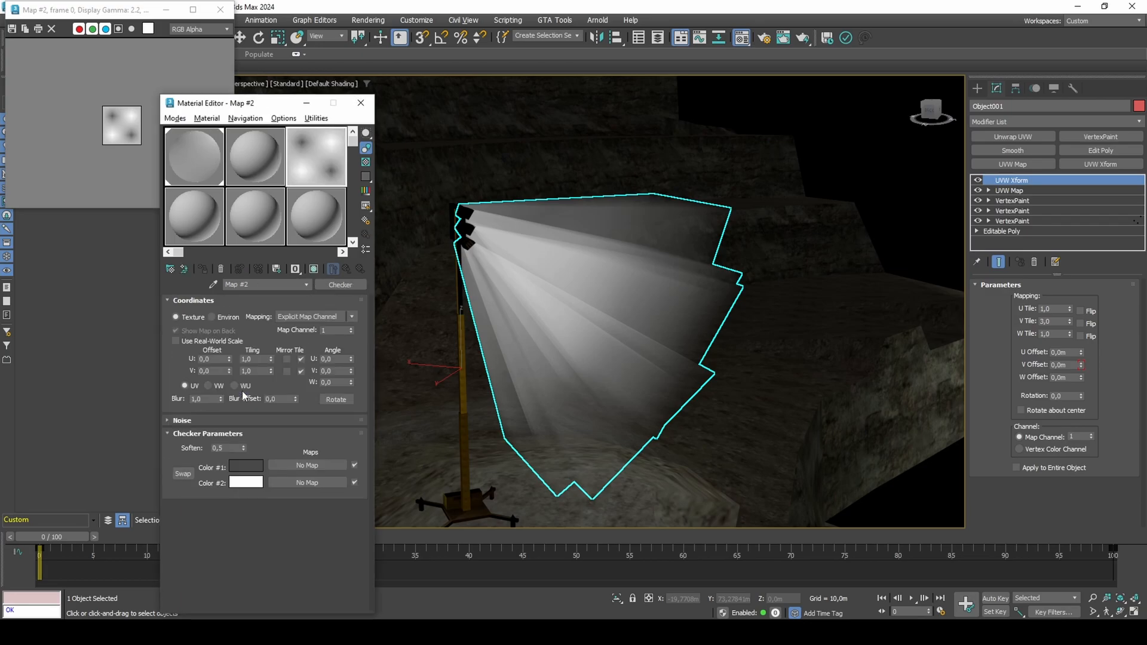
click(194, 155)
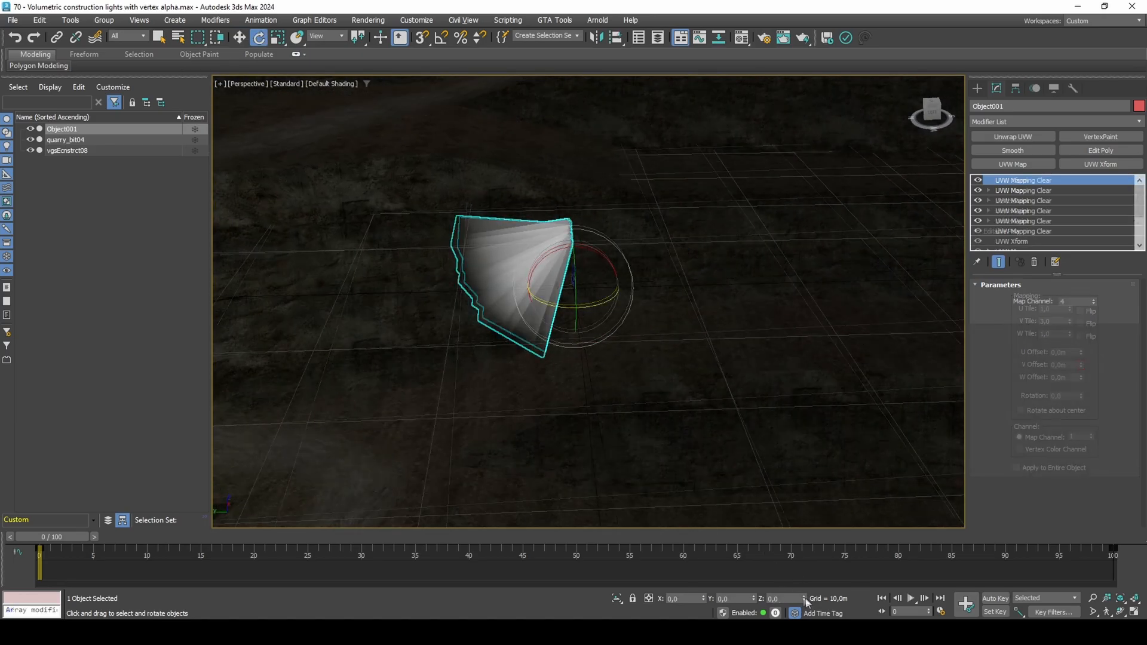
Open Channel Info from the Utilities panel and copy map channel 3 of Object001.
click(1073, 88)
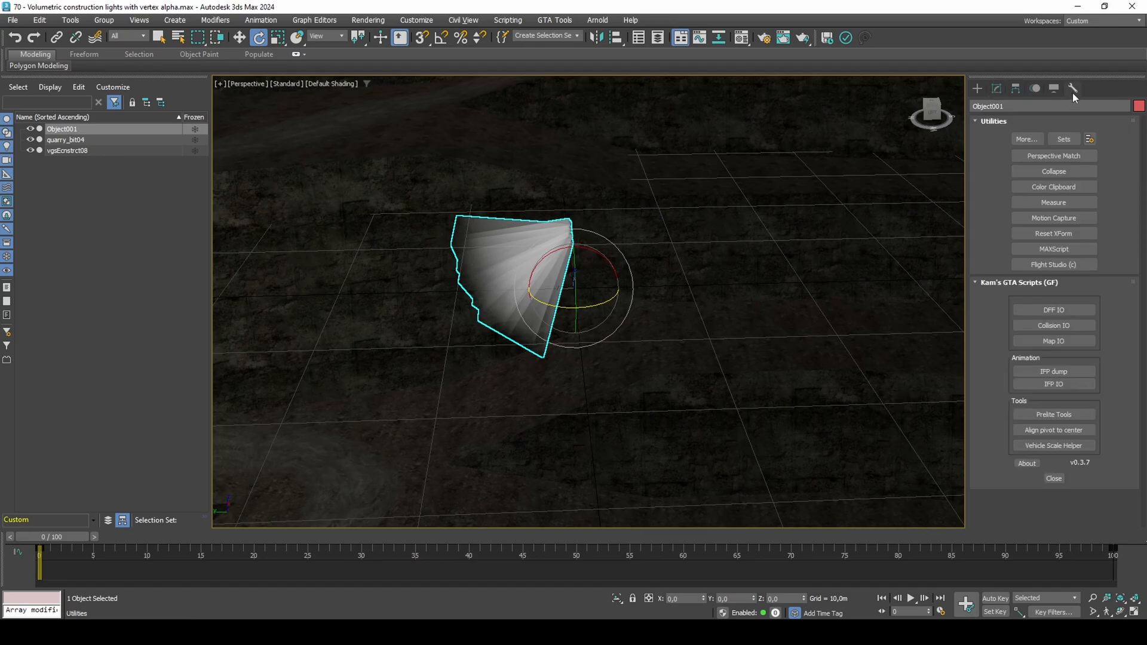
click(1025, 139)
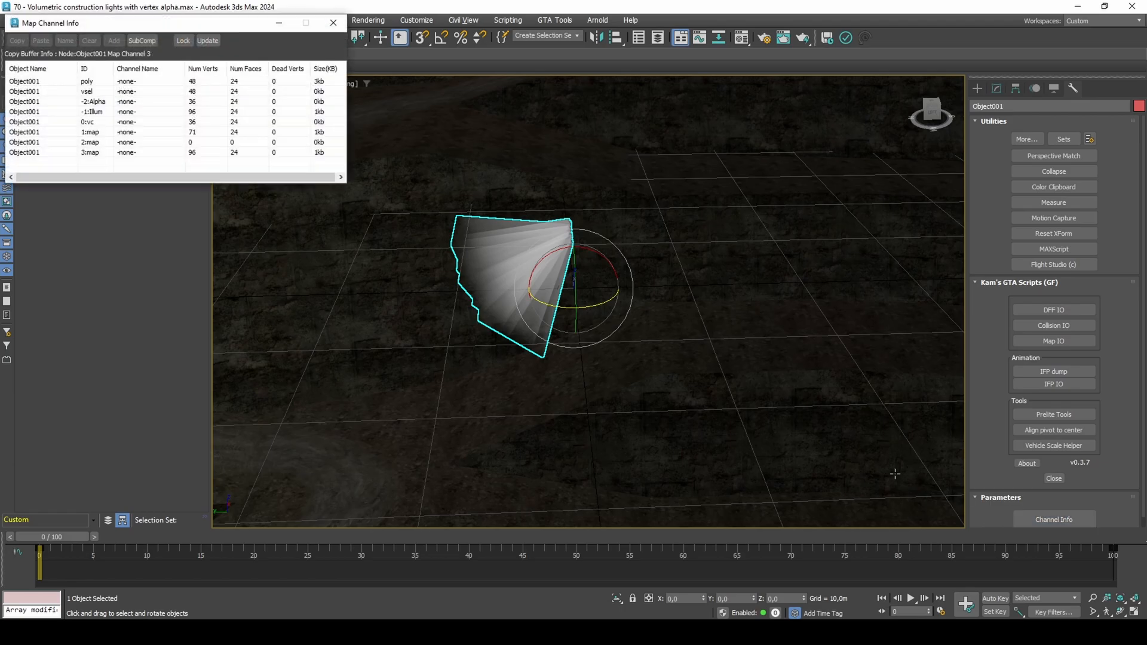
click(95, 152)
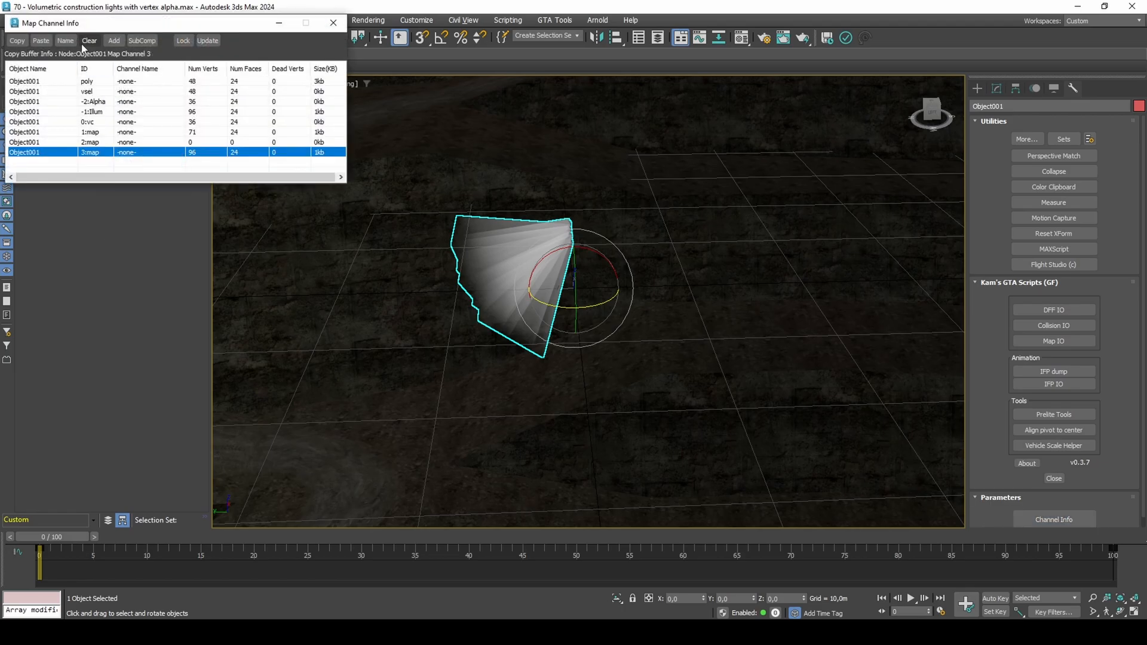
click(113, 41)
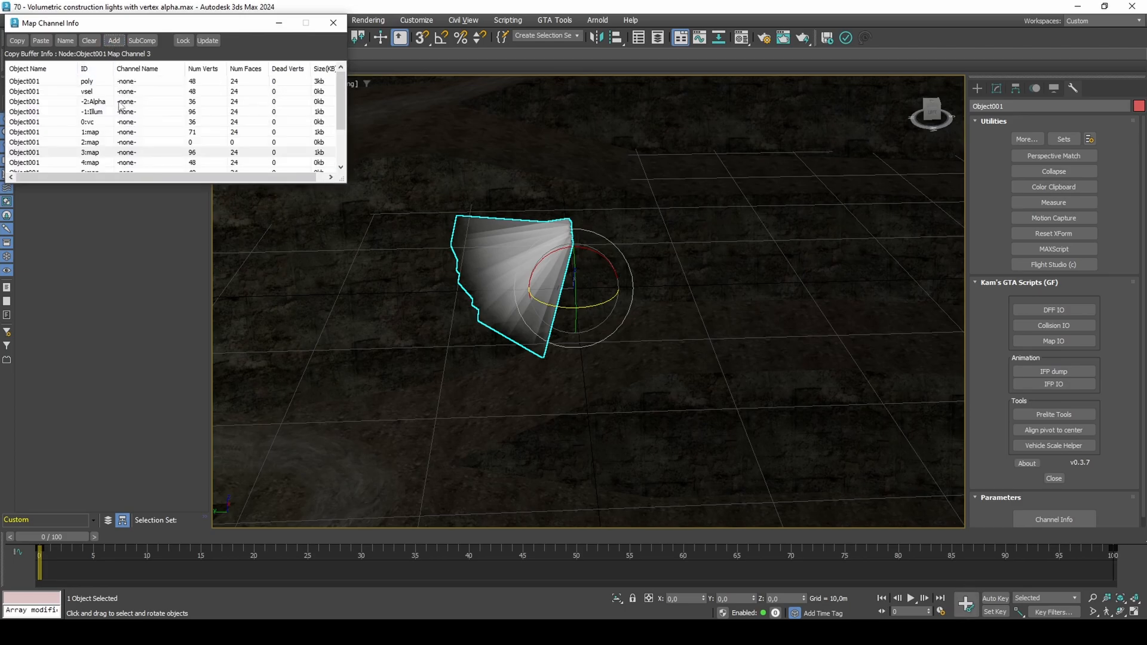
Paste channel 3's data into 9:map and the -2:Alpha channel, then close Channel Info.
right_click(45, 161)
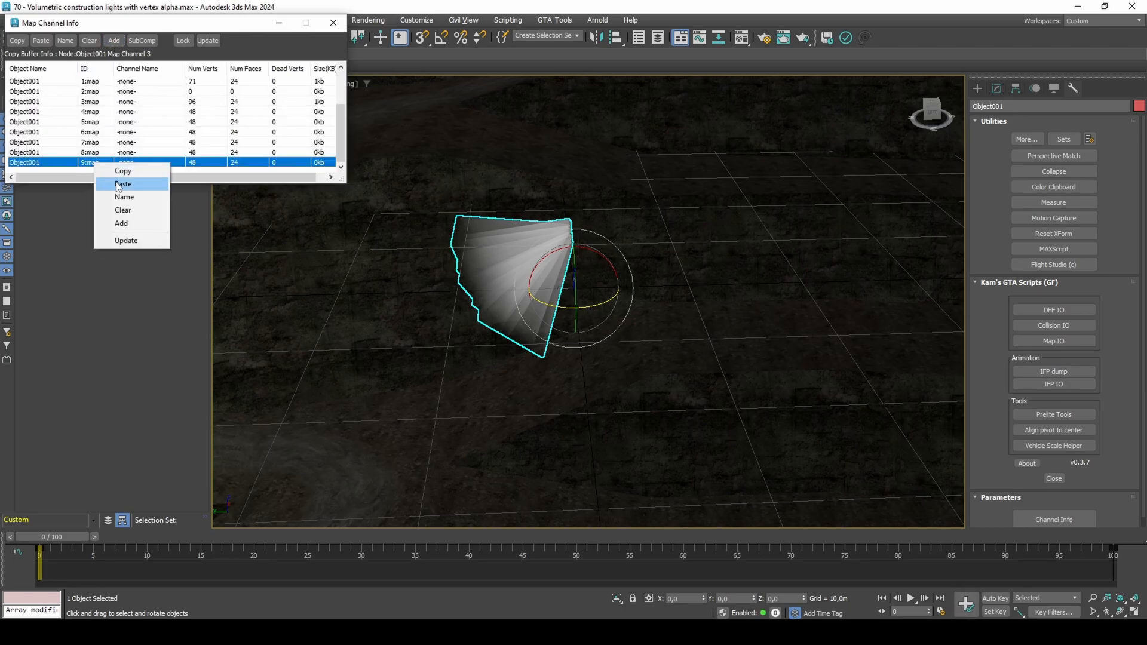
click(123, 184)
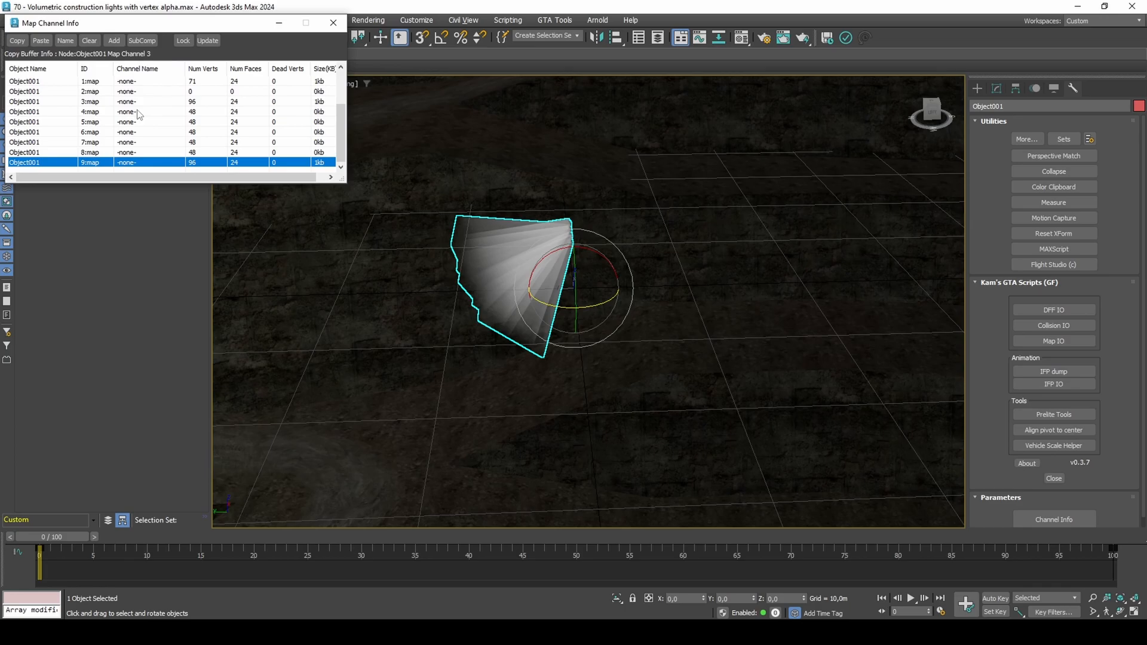
right_click(95, 100)
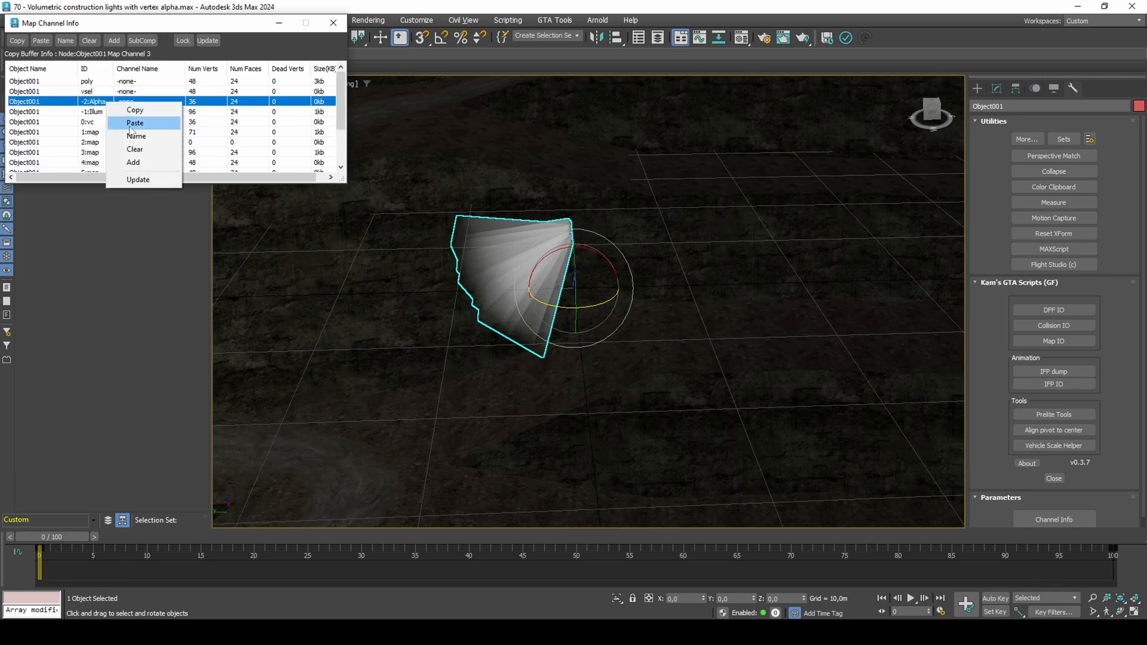
click(135, 122)
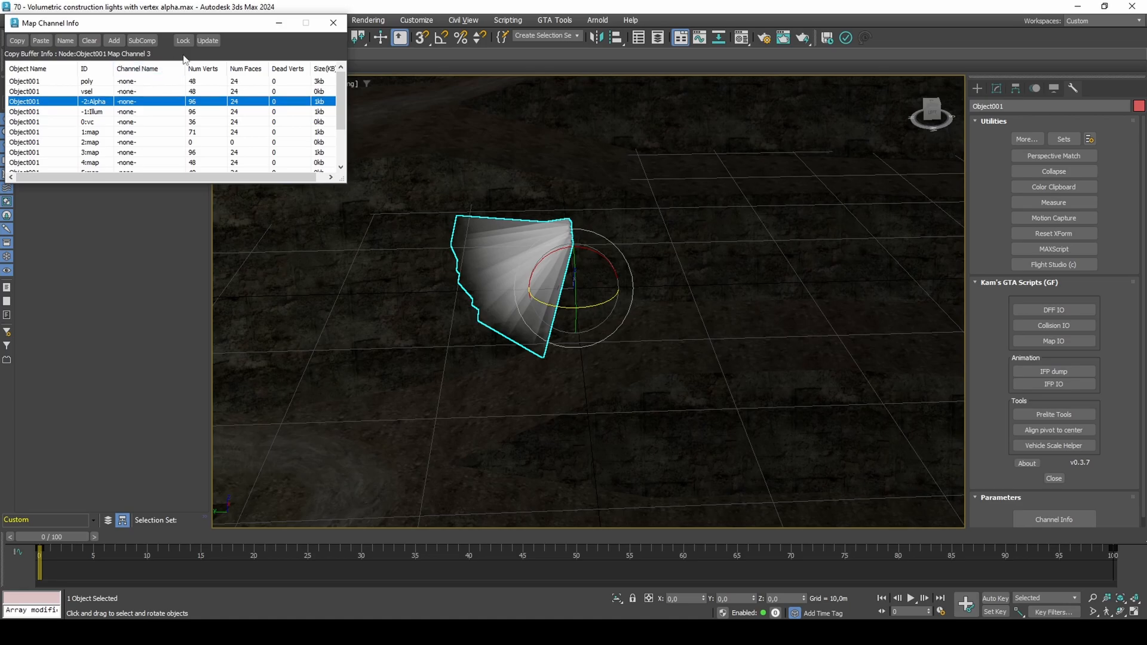
click(334, 23)
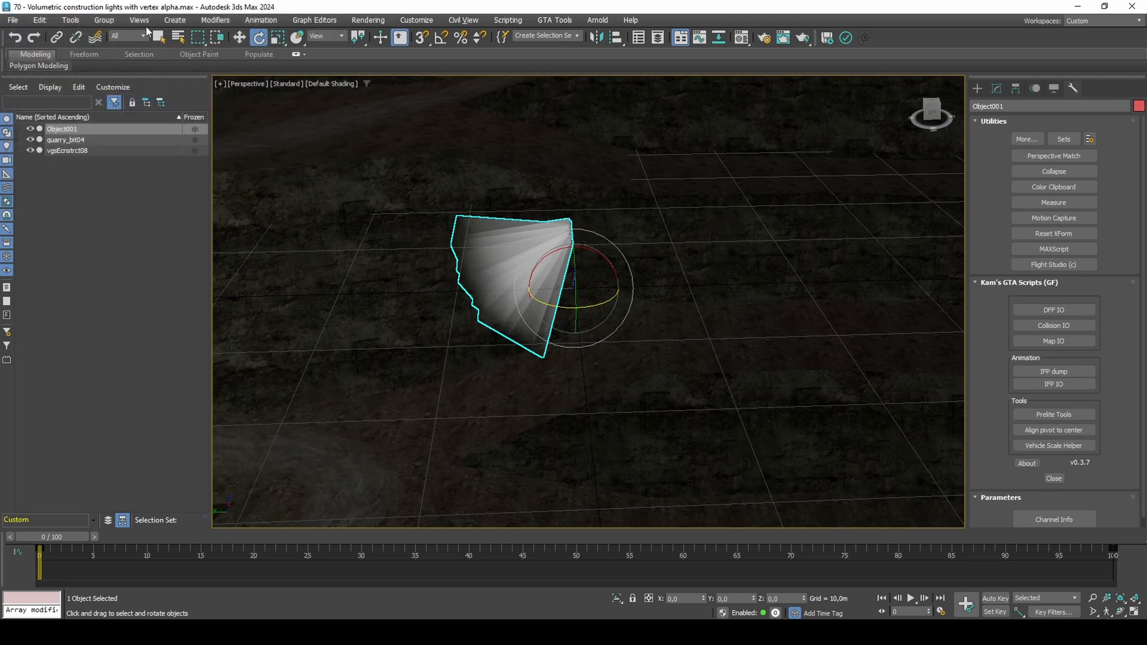
Export the selected Object001 beam mesh as 16754 into the Extra contents folder.
click(12, 20)
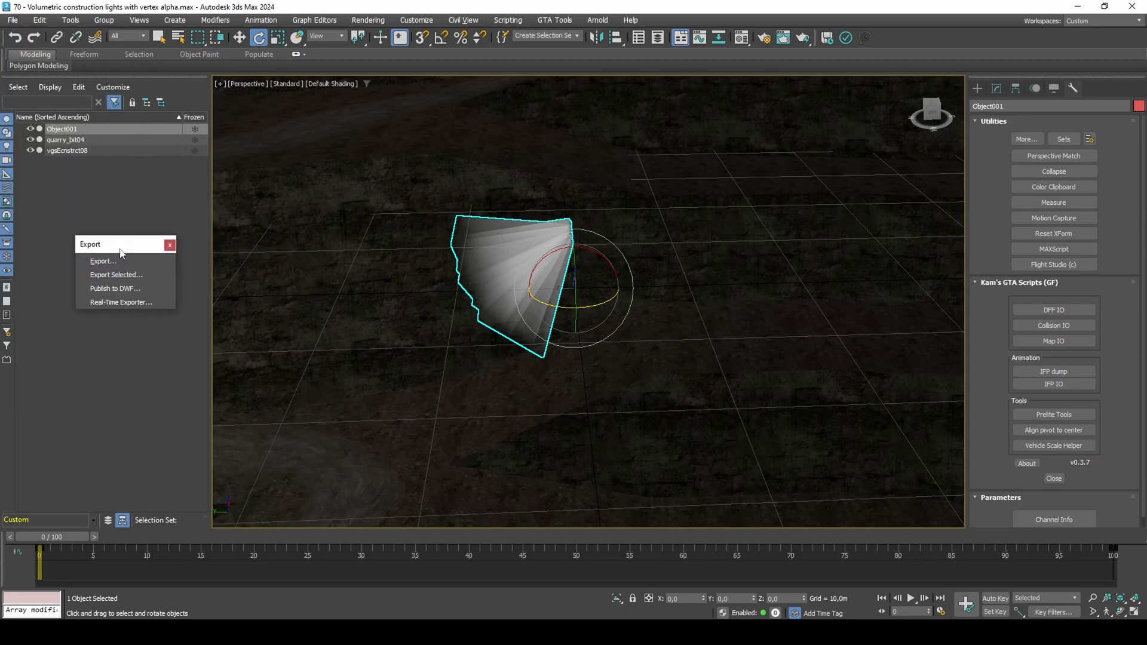
click(102, 261)
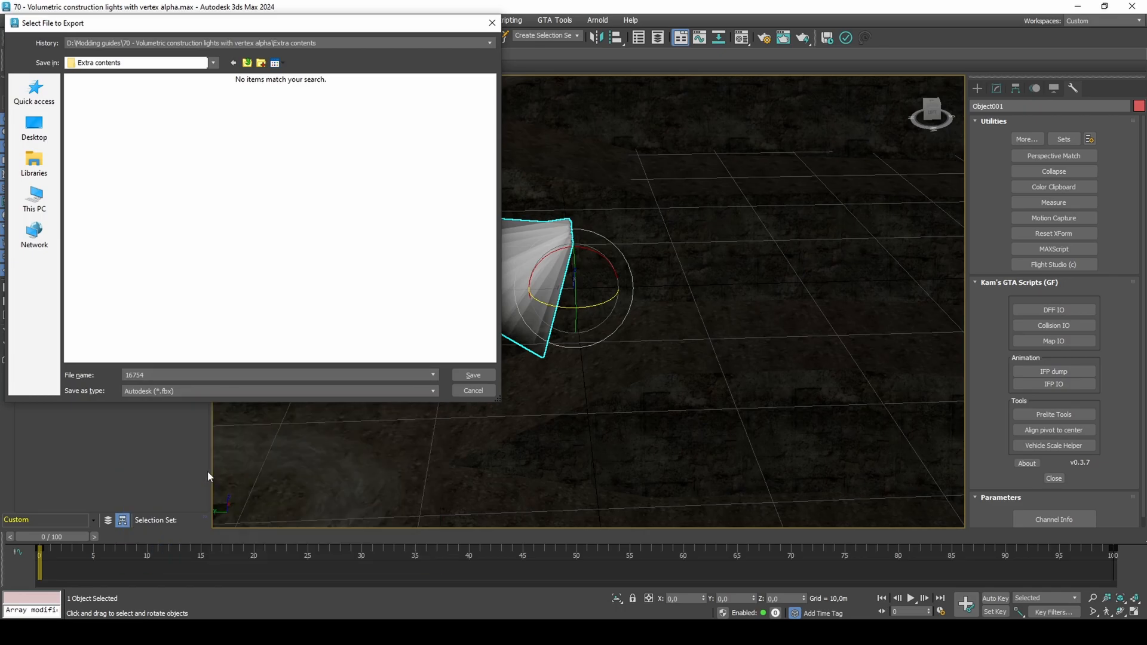
click(473, 374)
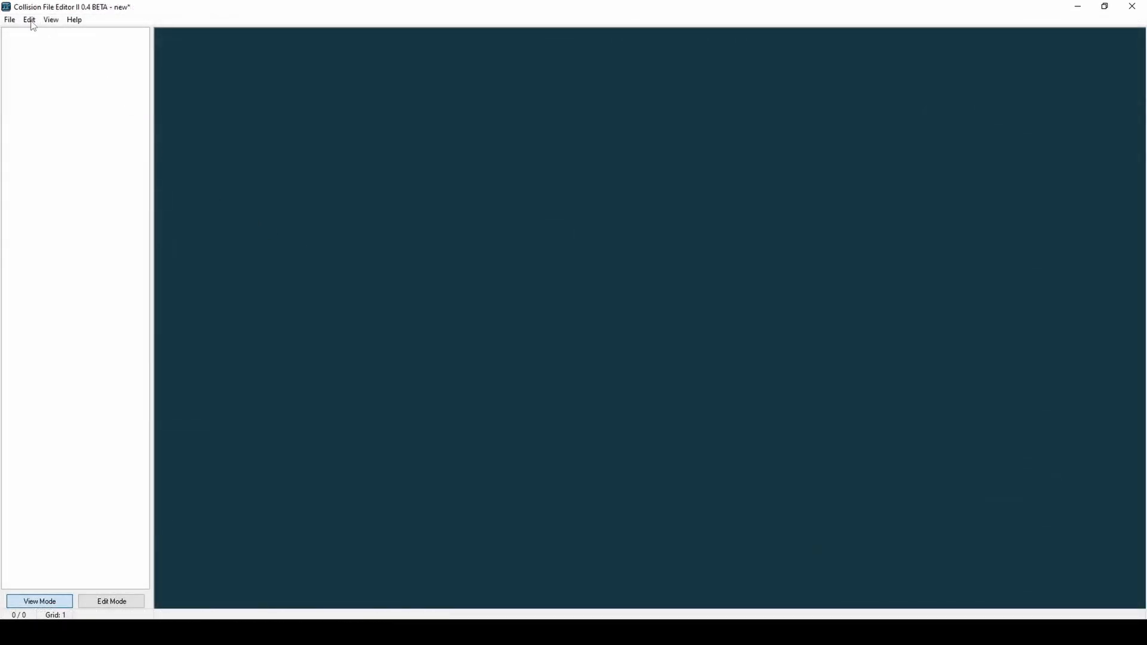
Load the exported 16754 model and make an LOD54 copy of it.
click(10, 19)
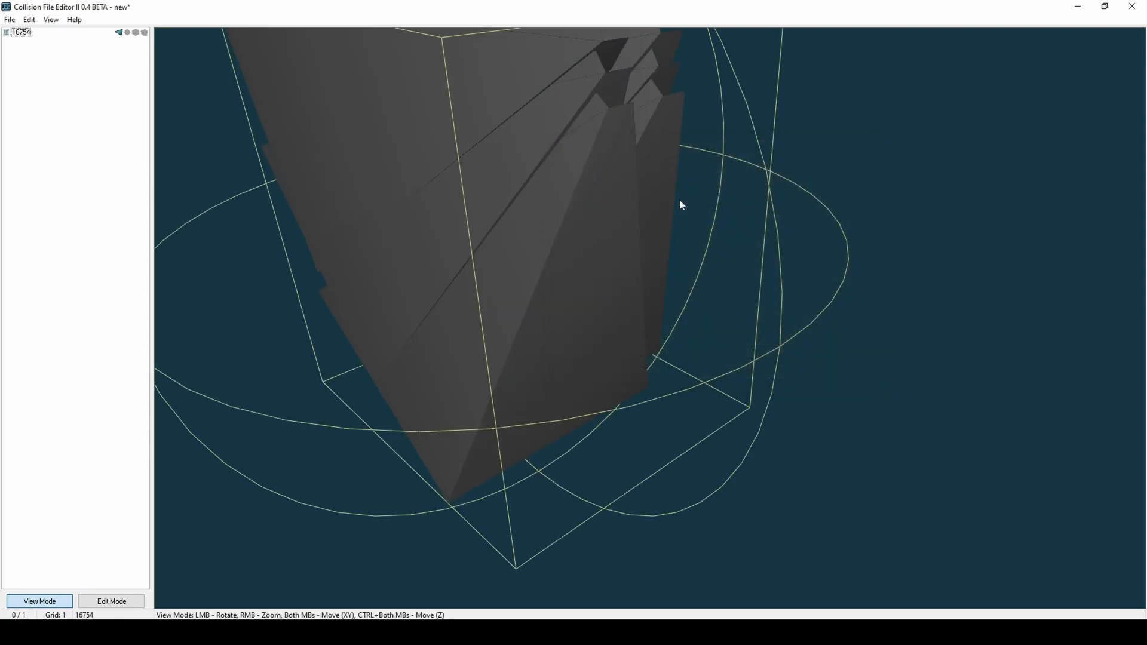
drag(680, 205, 750, 243)
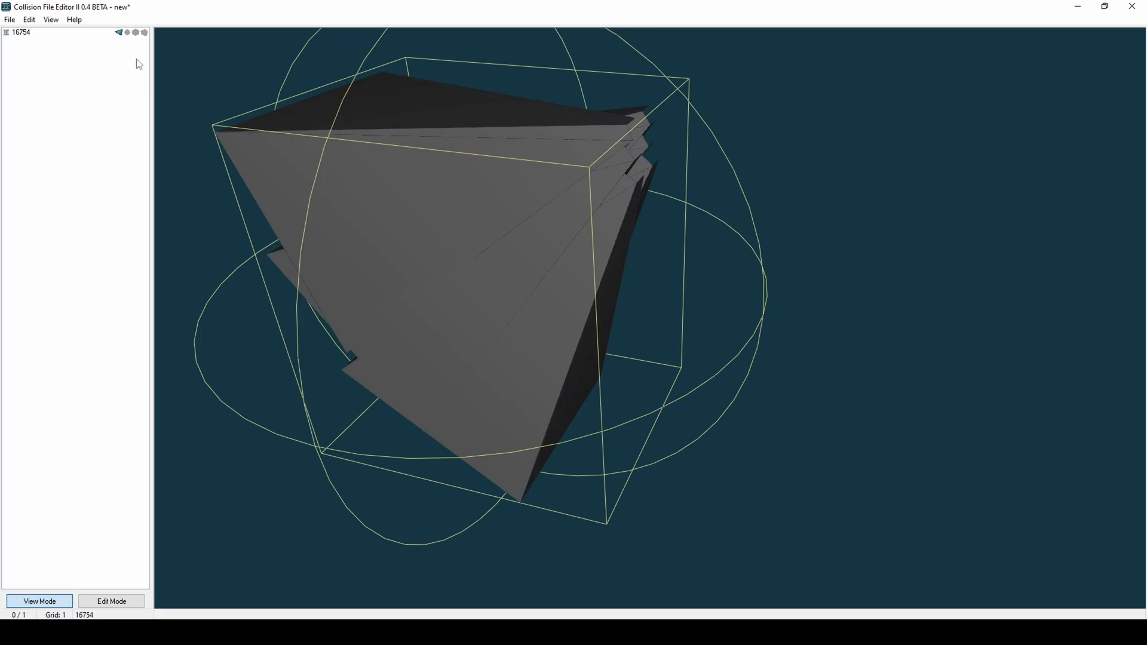
right_click(20, 31)
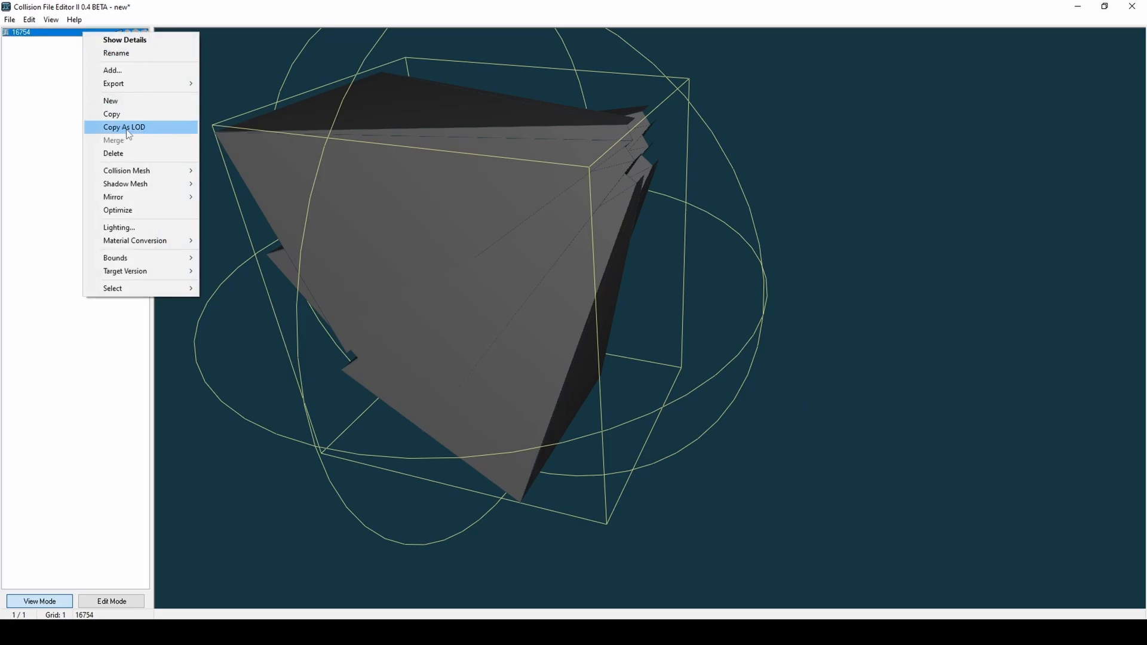
click(123, 127)
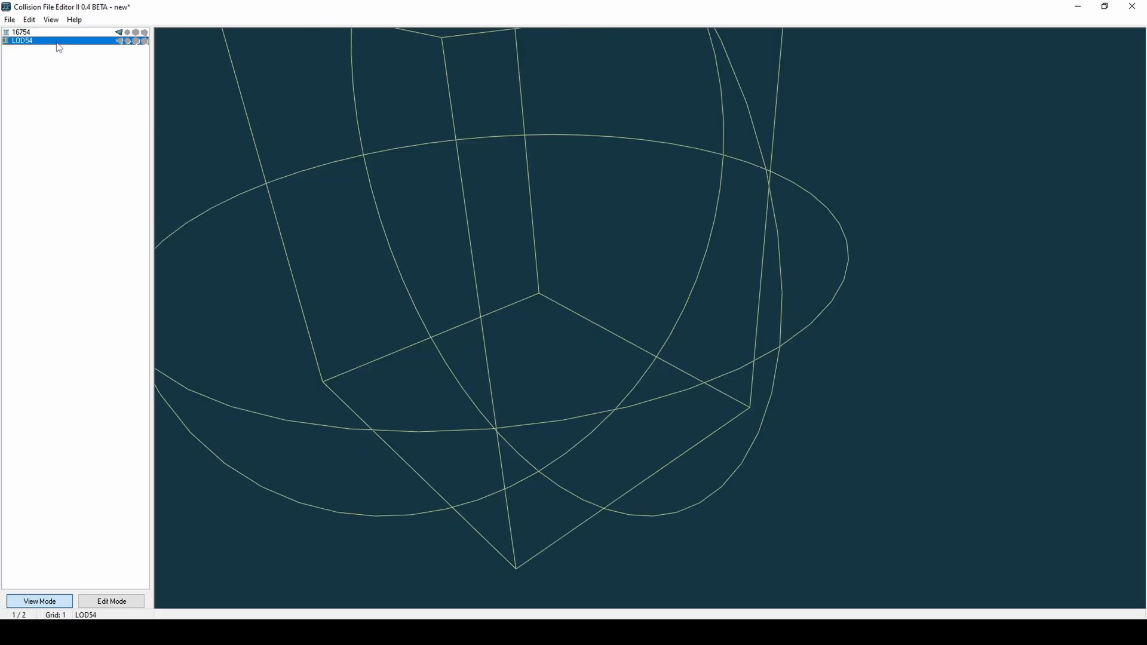
Export both entries as a combined collision file named 16754_new_col.
right_click(23, 40)
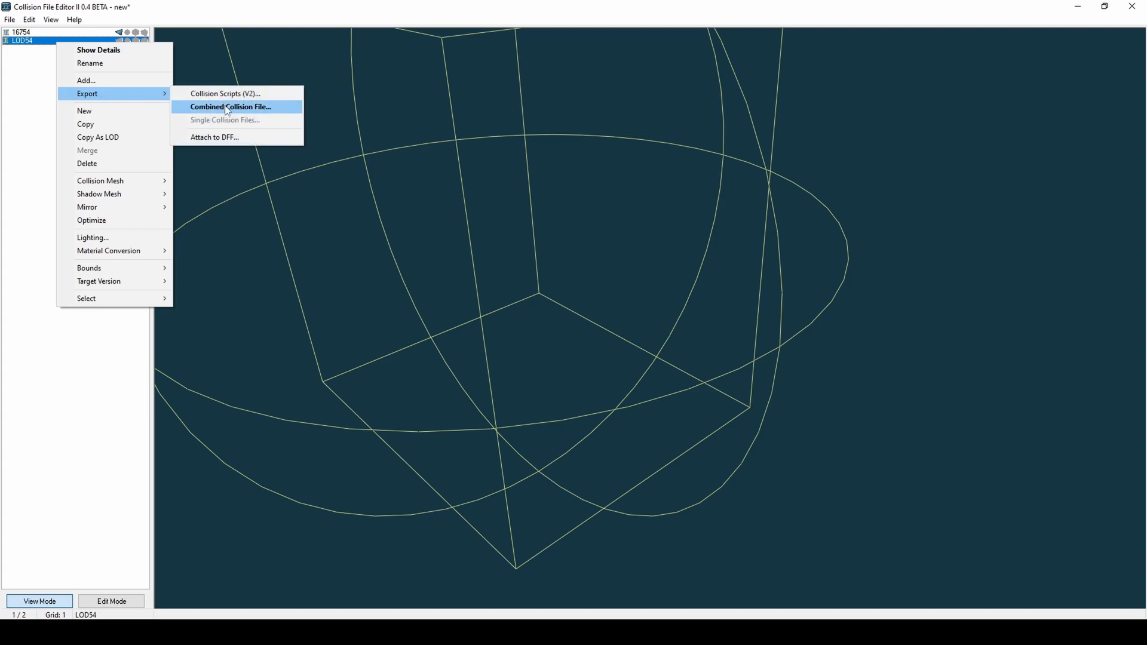
click(230, 106)
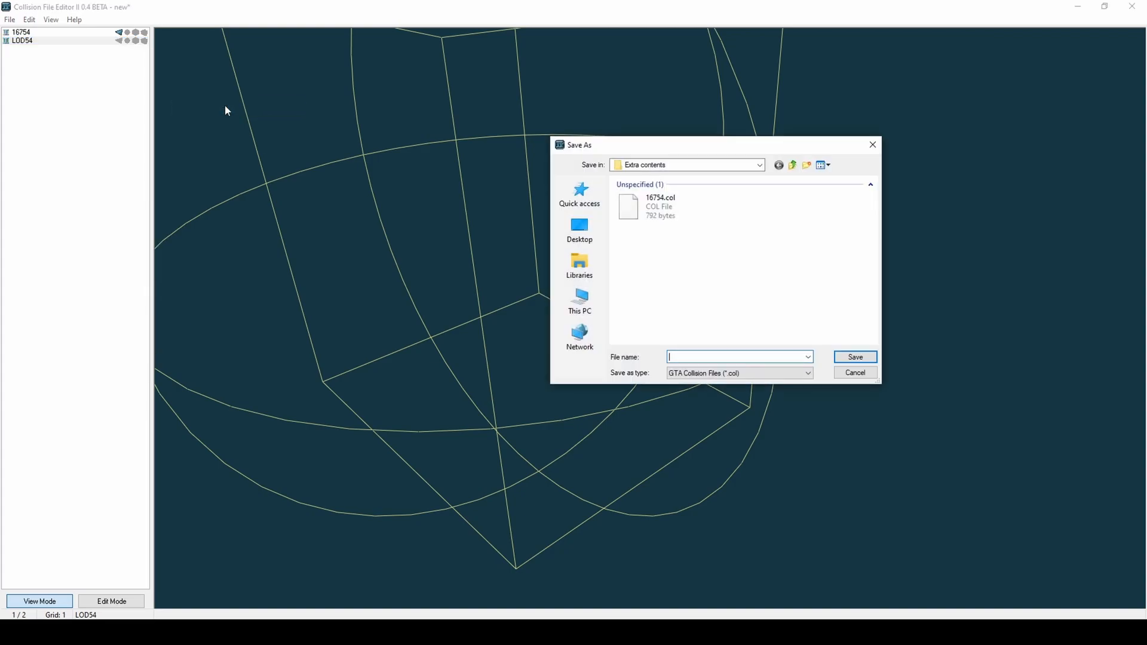
text(167)
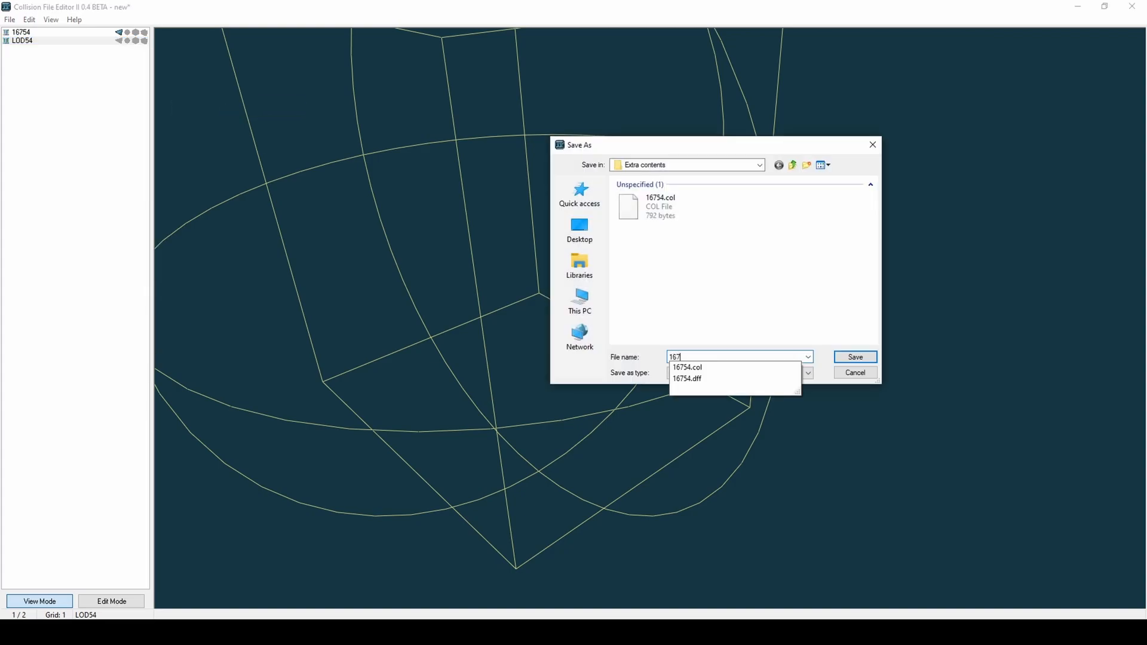
text(16754_new_col)
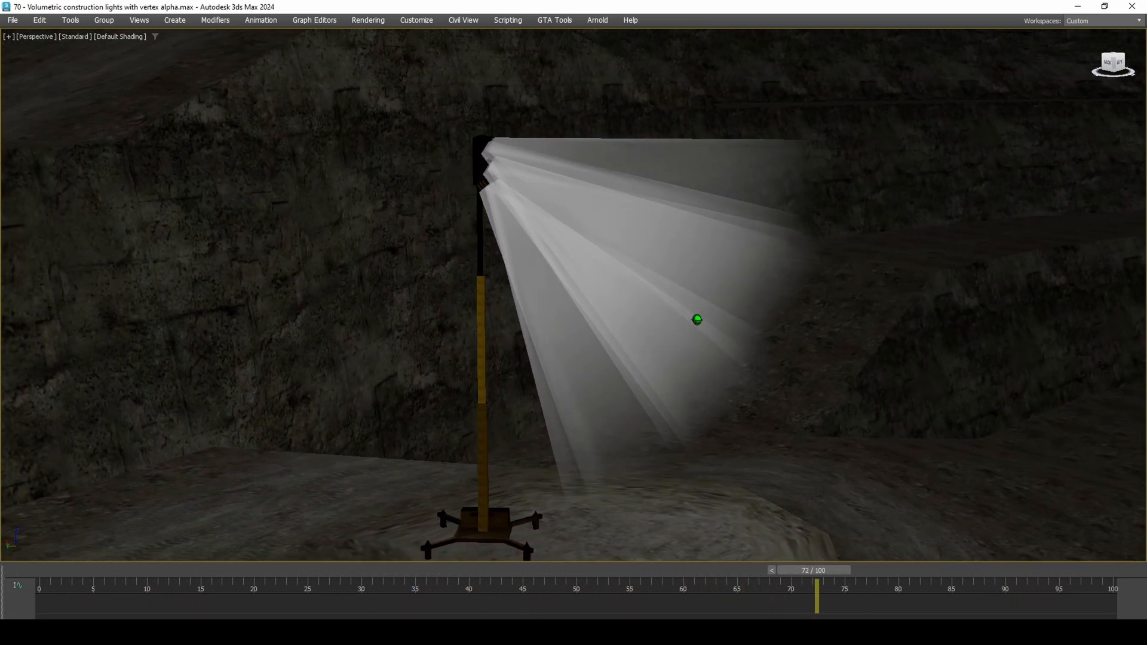
drag(816, 599, 389, 599)
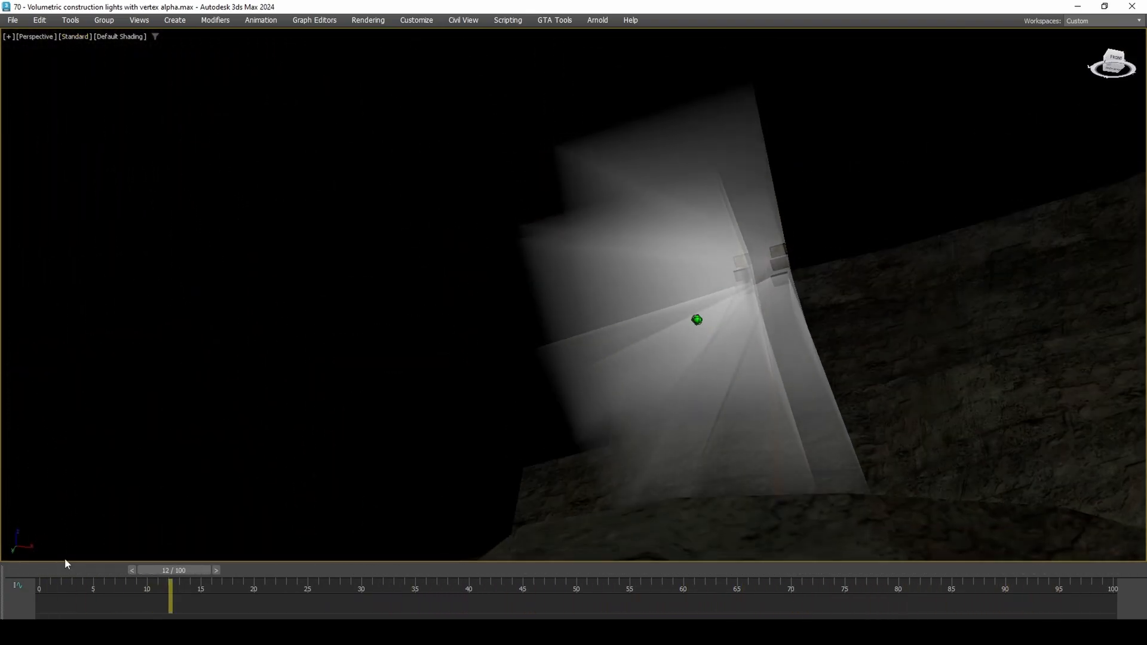
drag(170, 599, 810, 599)
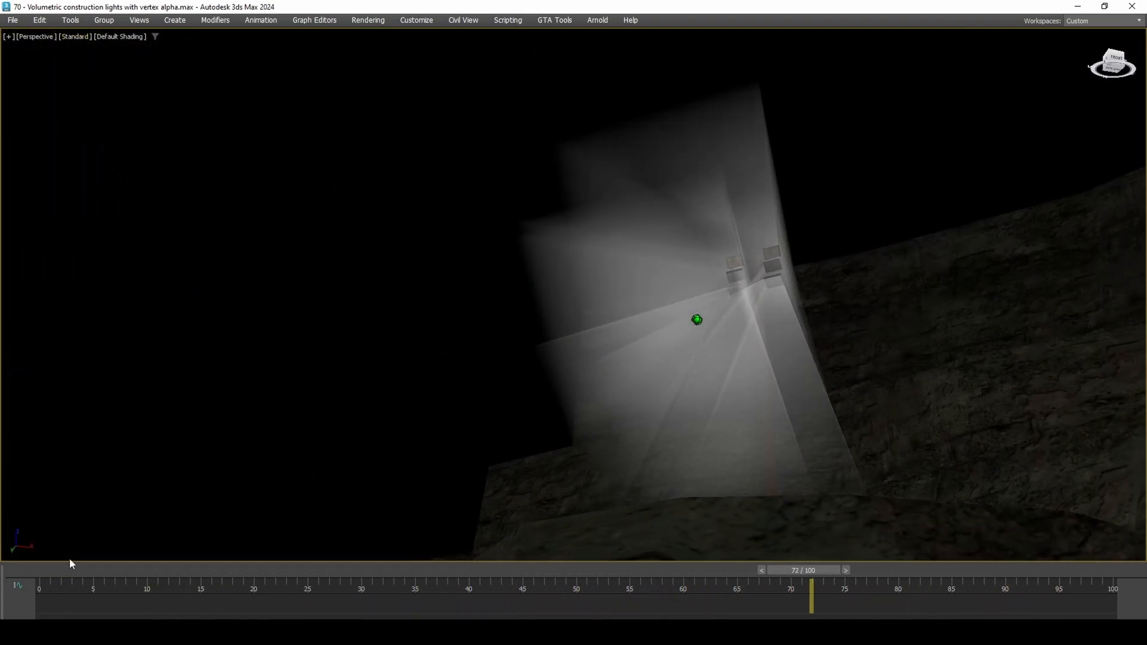